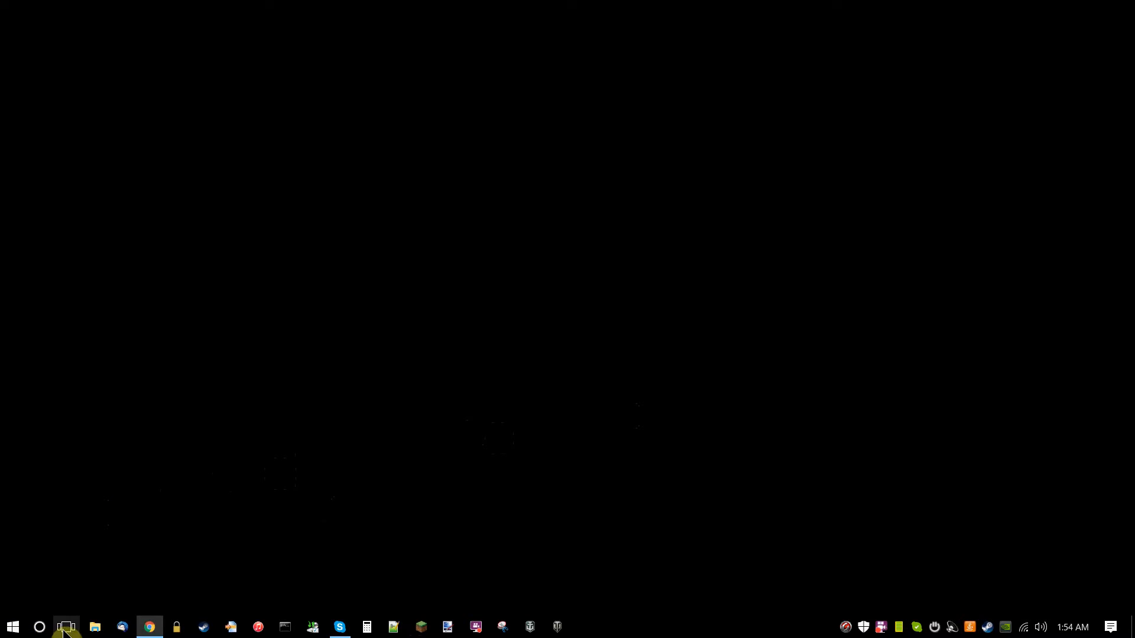
# - Search Windows for 'cm' and launch Command Prompt from the results
pyautogui.click(39, 627)
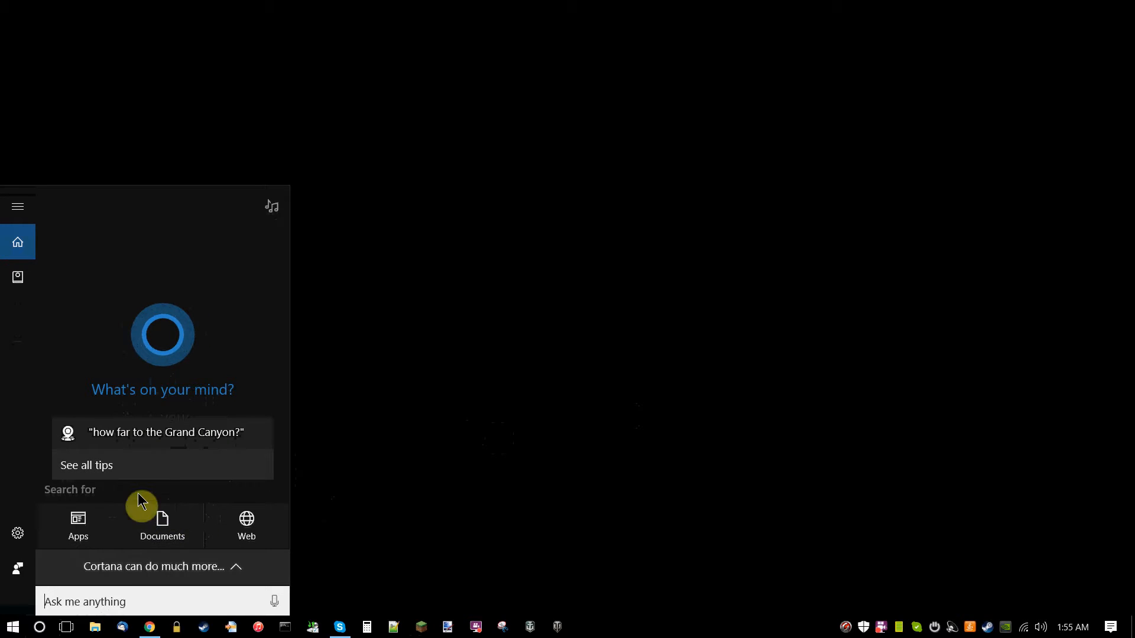
pyautogui.moveTo(254, 602)
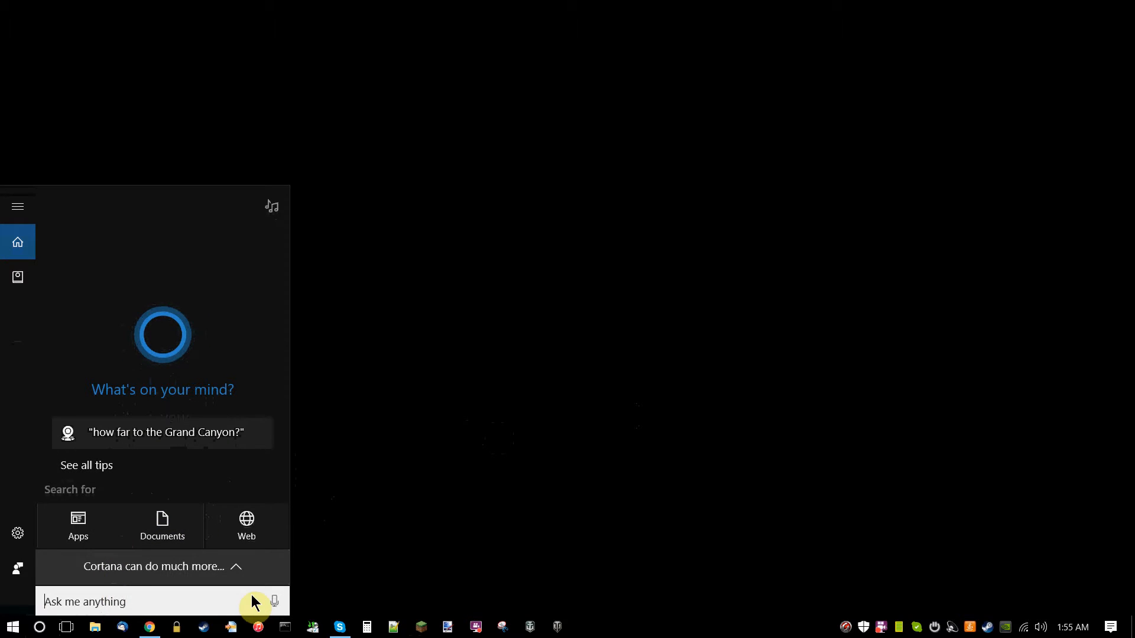
pyautogui.write('cm')
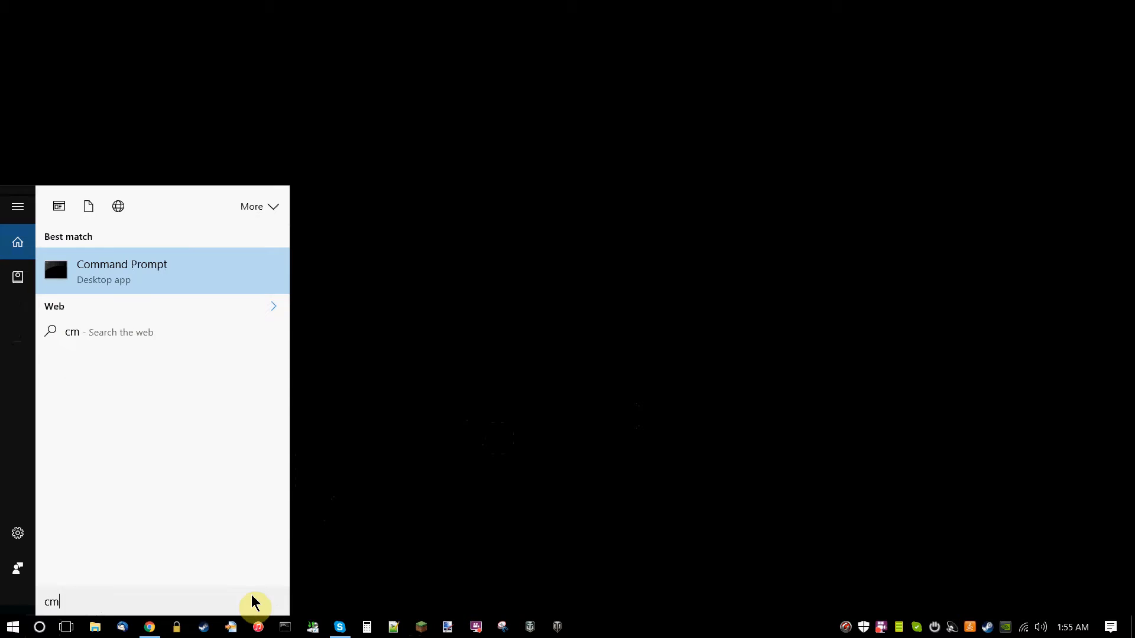
pyautogui.moveTo(161, 290)
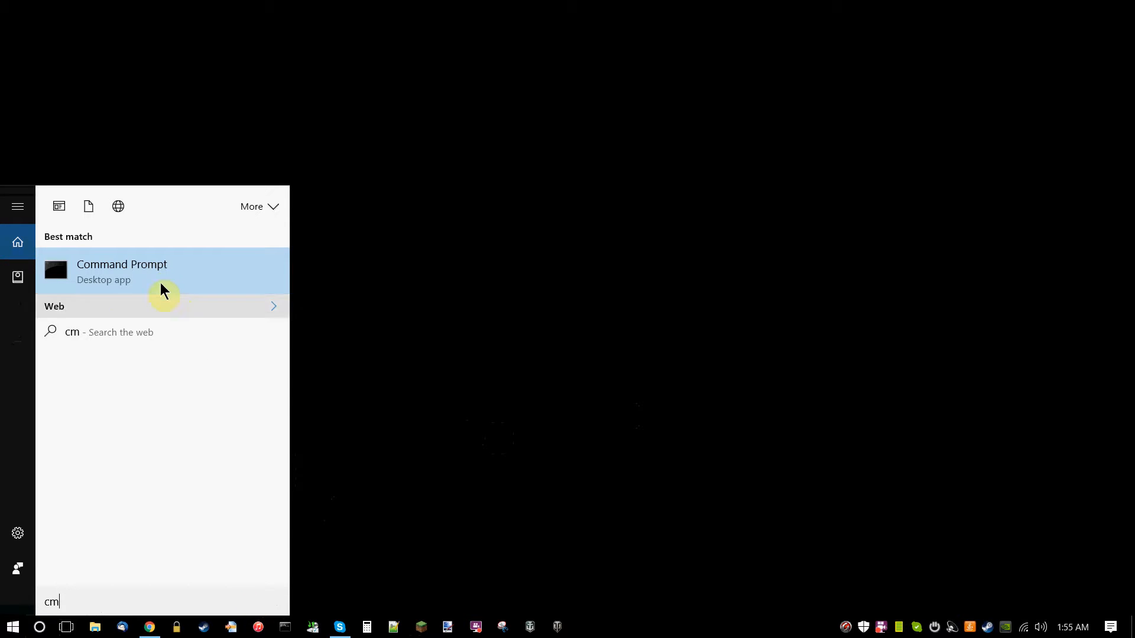
pyautogui.click(122, 271)
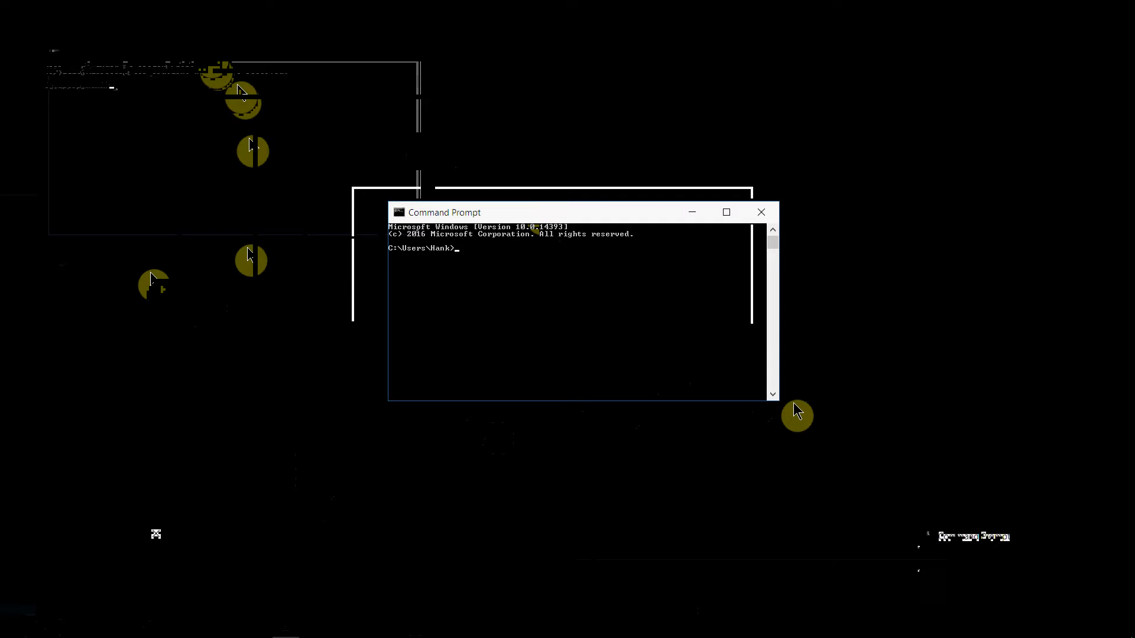
# - Start the Python 3.4.0 interpreter by entering python at the prompt
pyautogui.write('python')
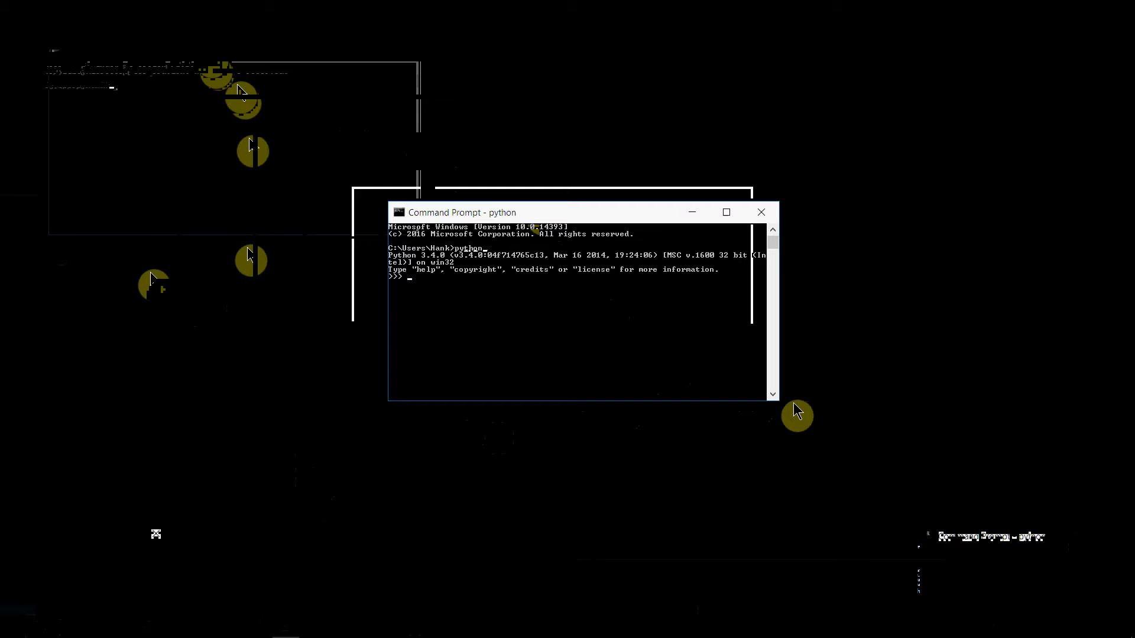
pyautogui.moveTo(771, 406)
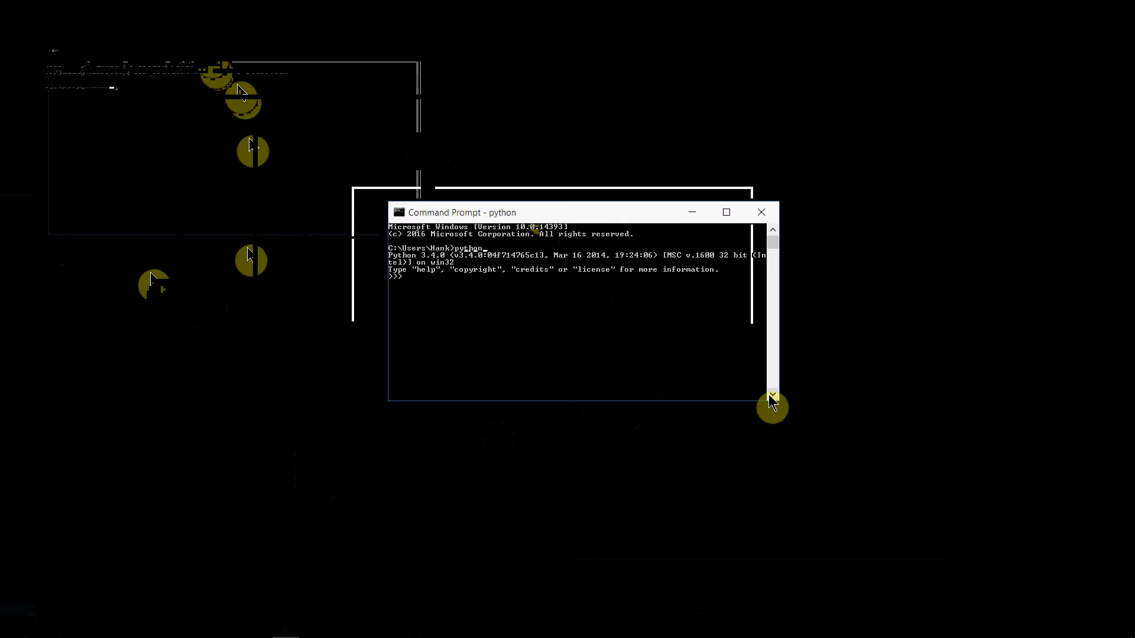
pyautogui.moveTo(975, 418)
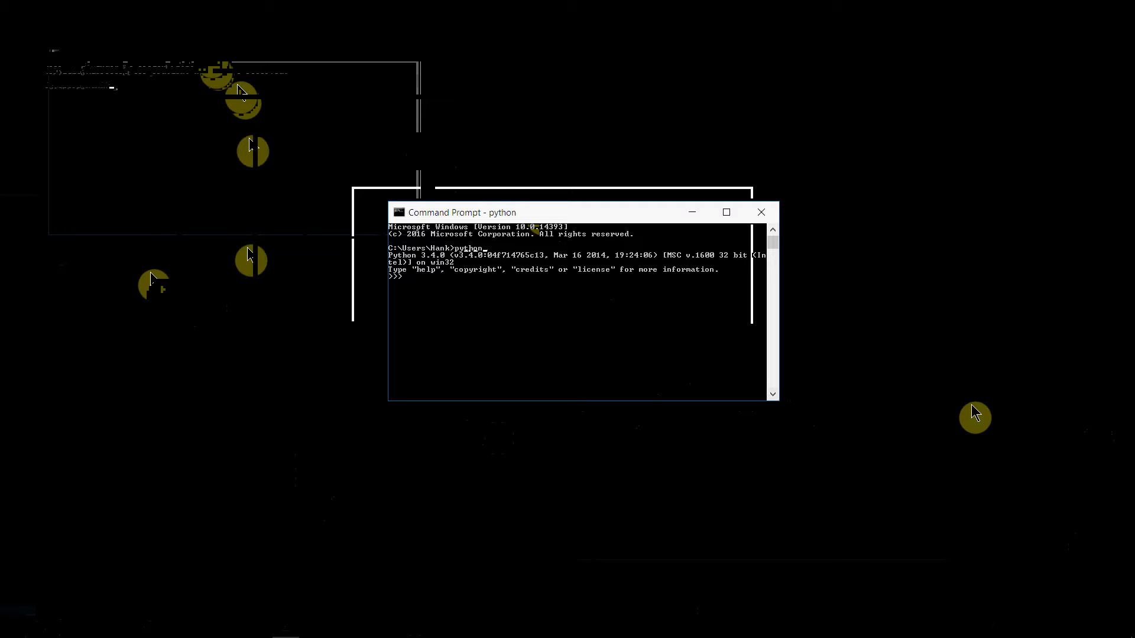
# - Run print("Spam and eggs") in the interpreter
pyautogui.write('print')
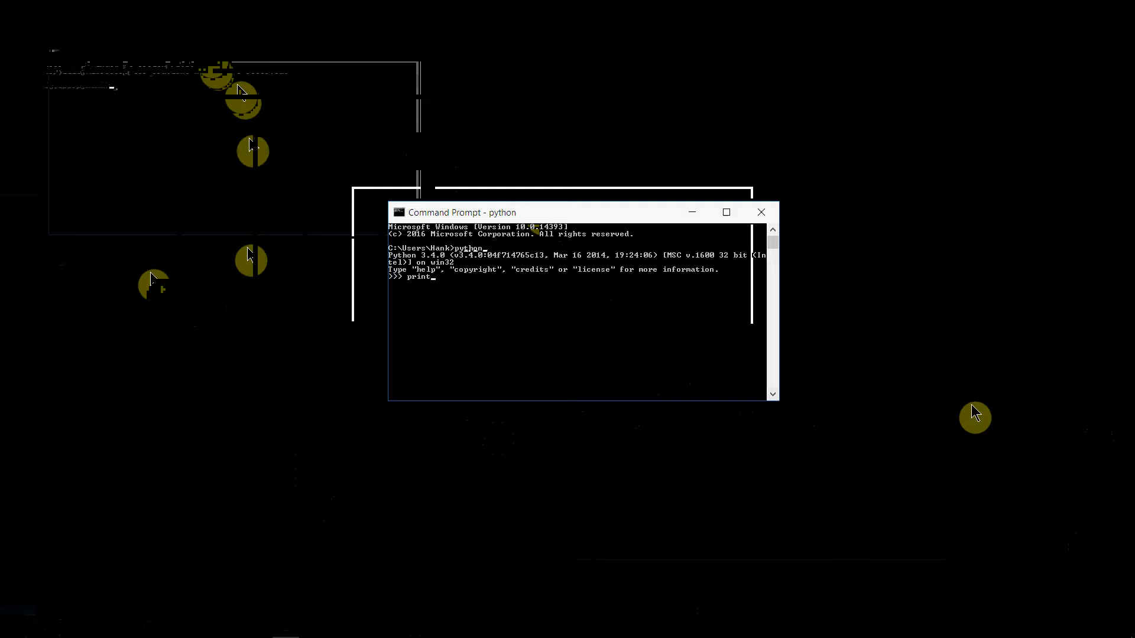
pyautogui.write('(')
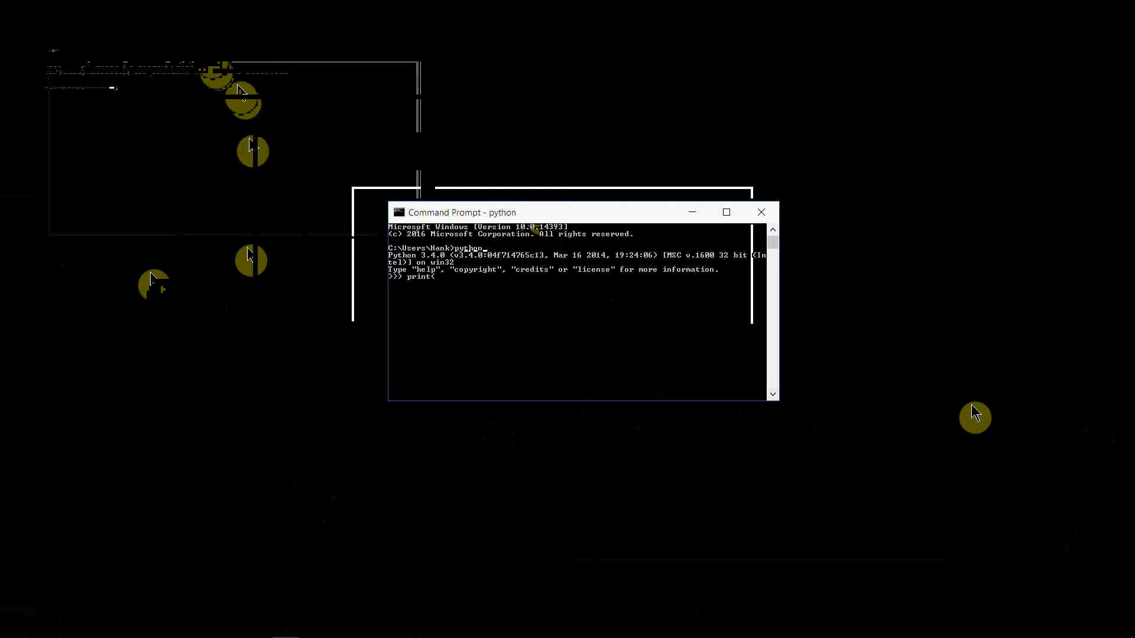
pyautogui.write('"')
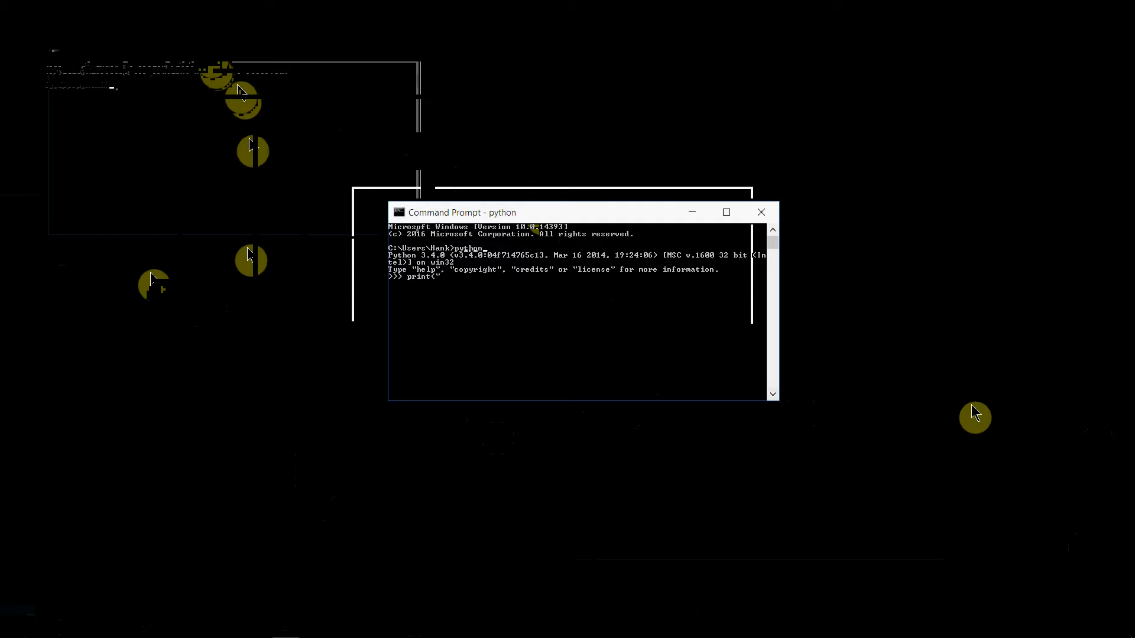
pyautogui.write('S')
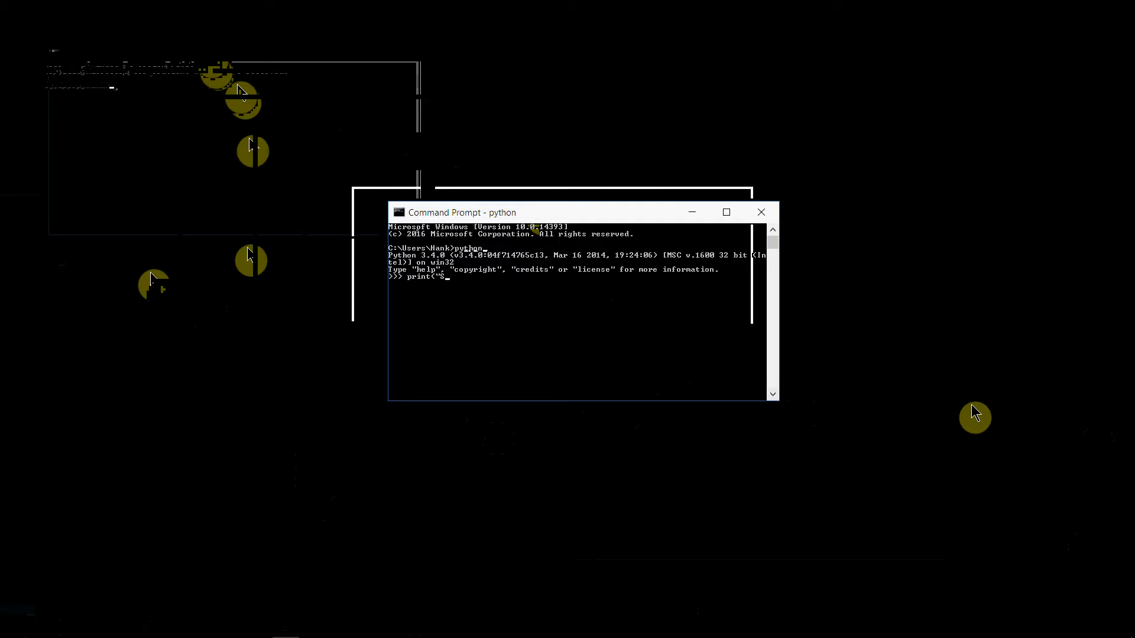
pyautogui.write('pam and egg')
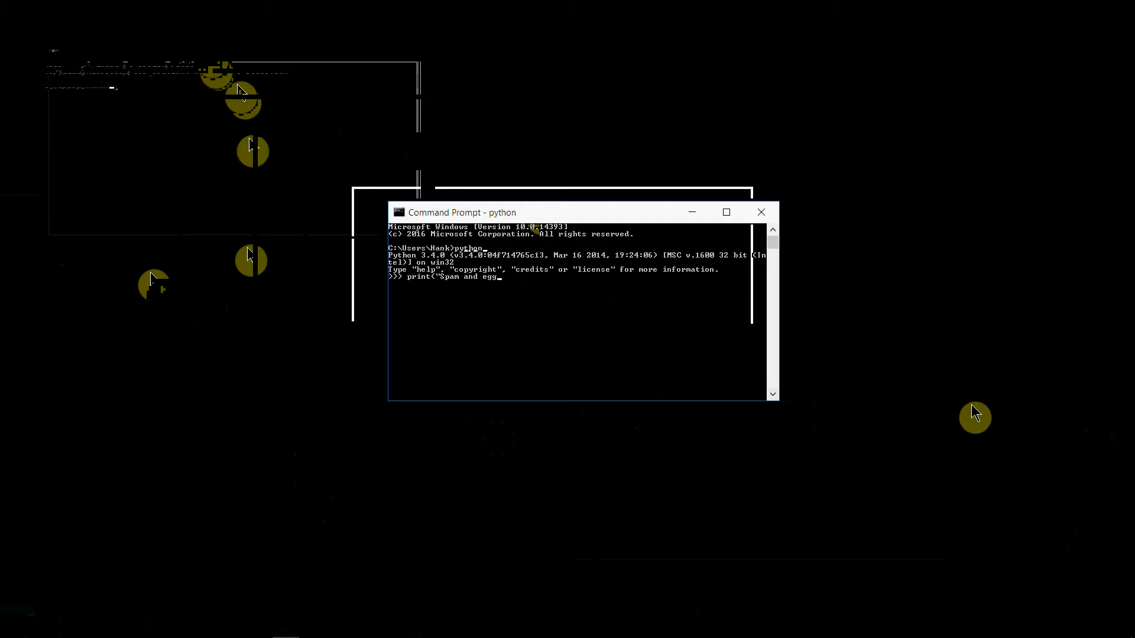
pyautogui.write('s")')
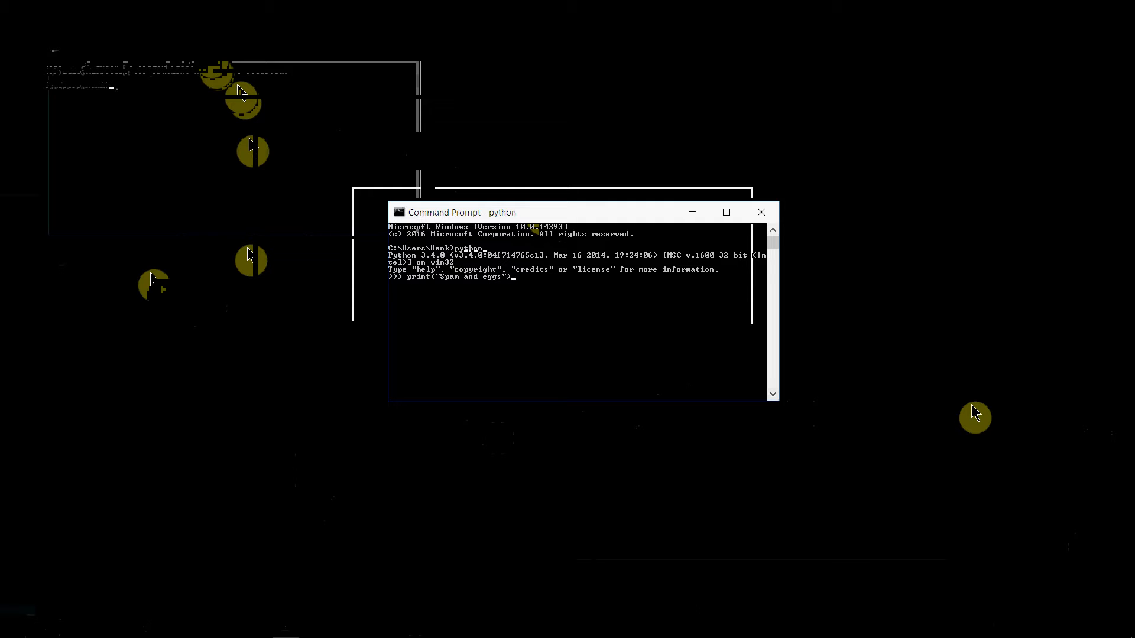
pyautogui.press('Return')
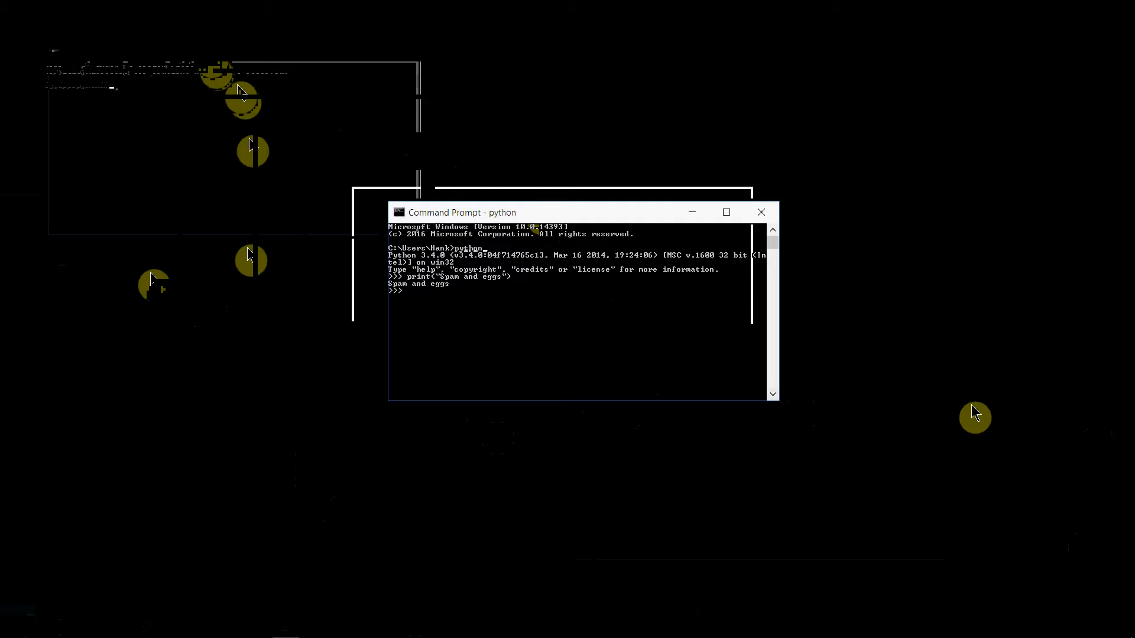
pyautogui.moveTo(981, 394)
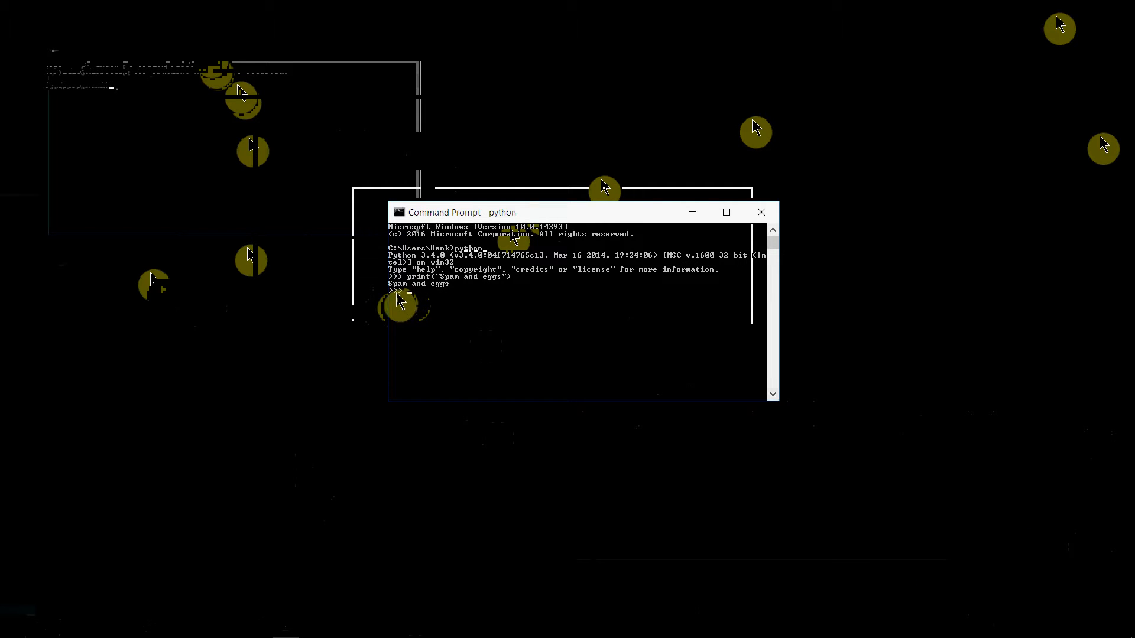
pyautogui.moveTo(452, 303)
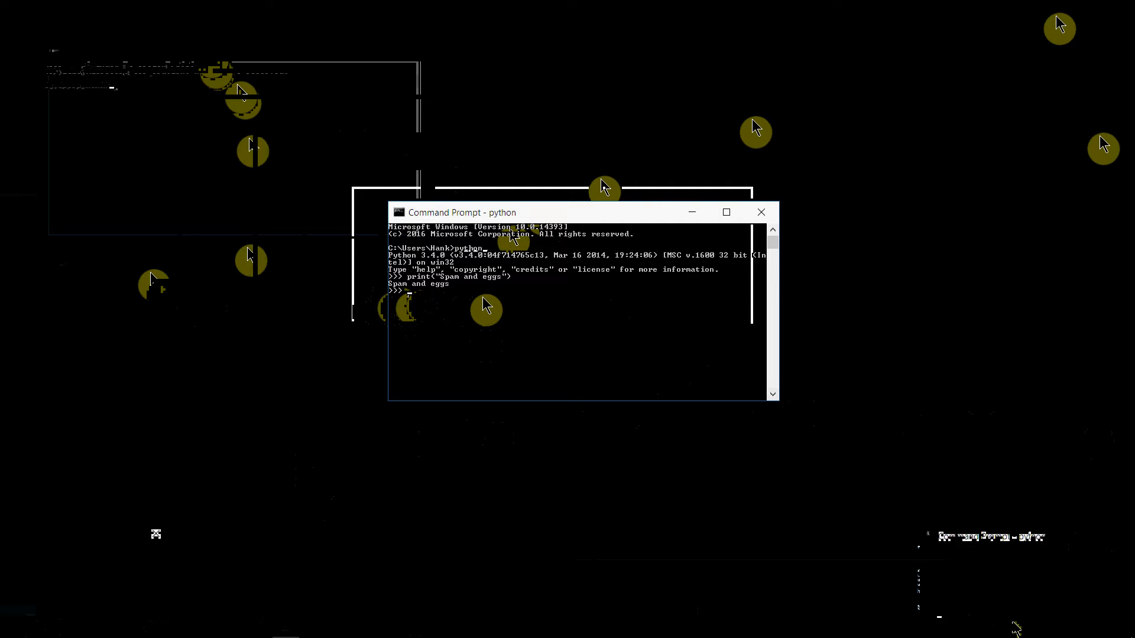
# - Run print("I am Arthur") and type print("King of the Britons")
pyautogui.write('print("I am Arthur")')
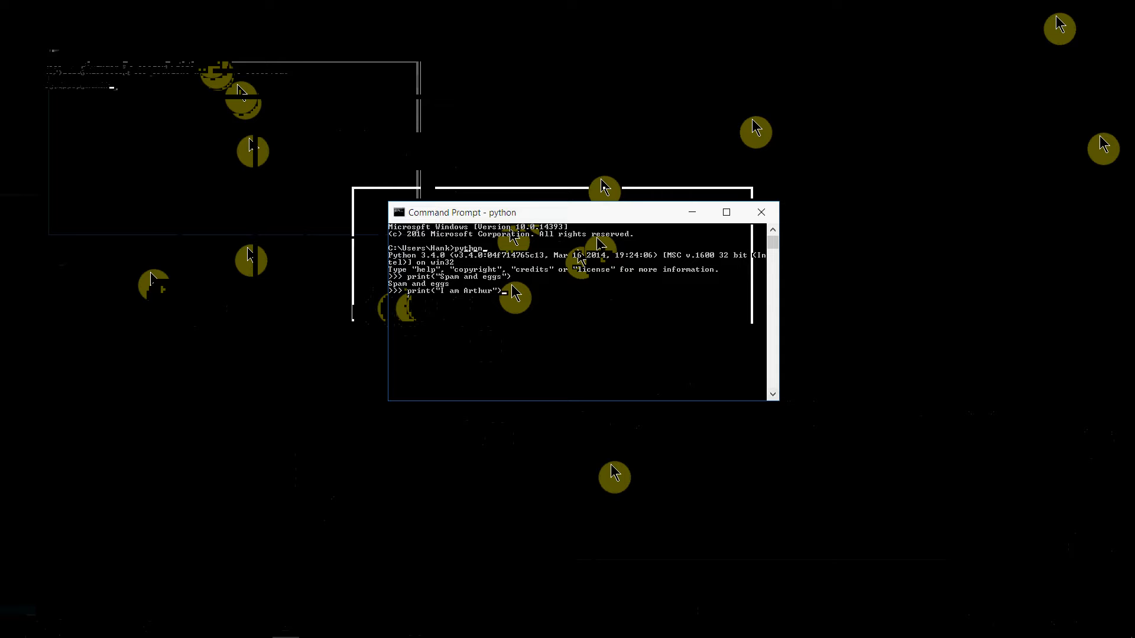
pyautogui.press('Return')
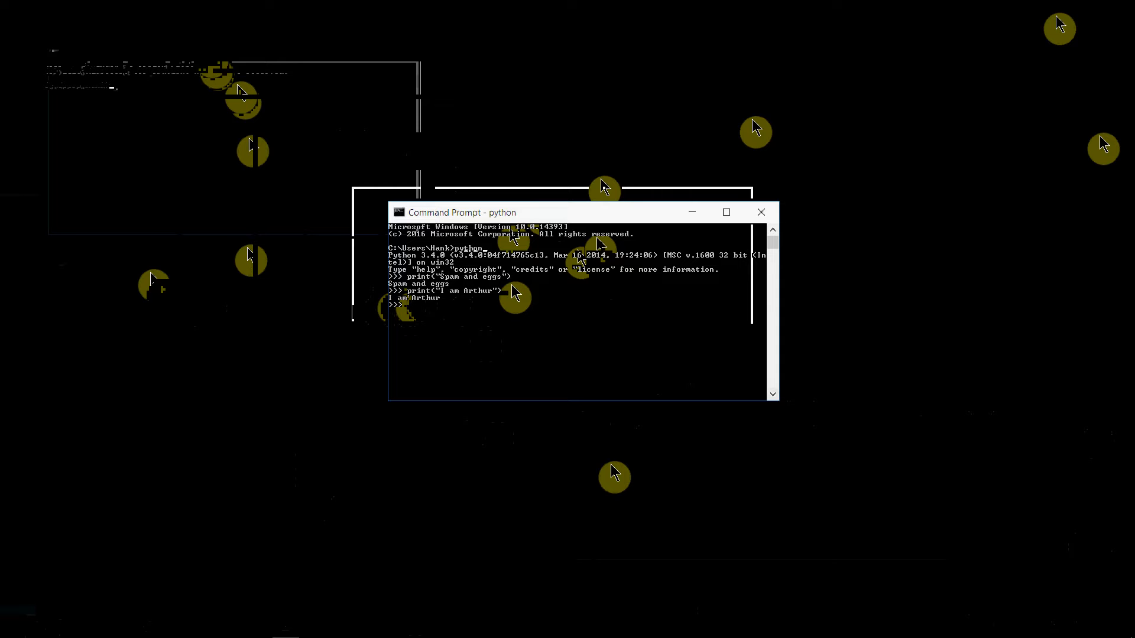
pyautogui.write('print(')
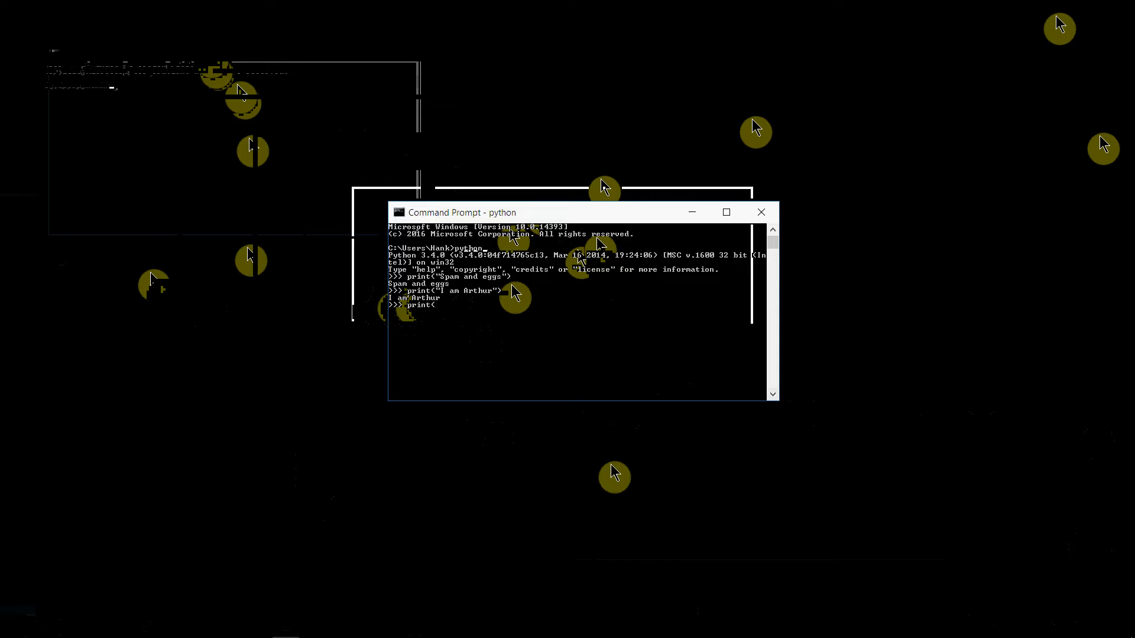
pyautogui.write('"King of the Britons')
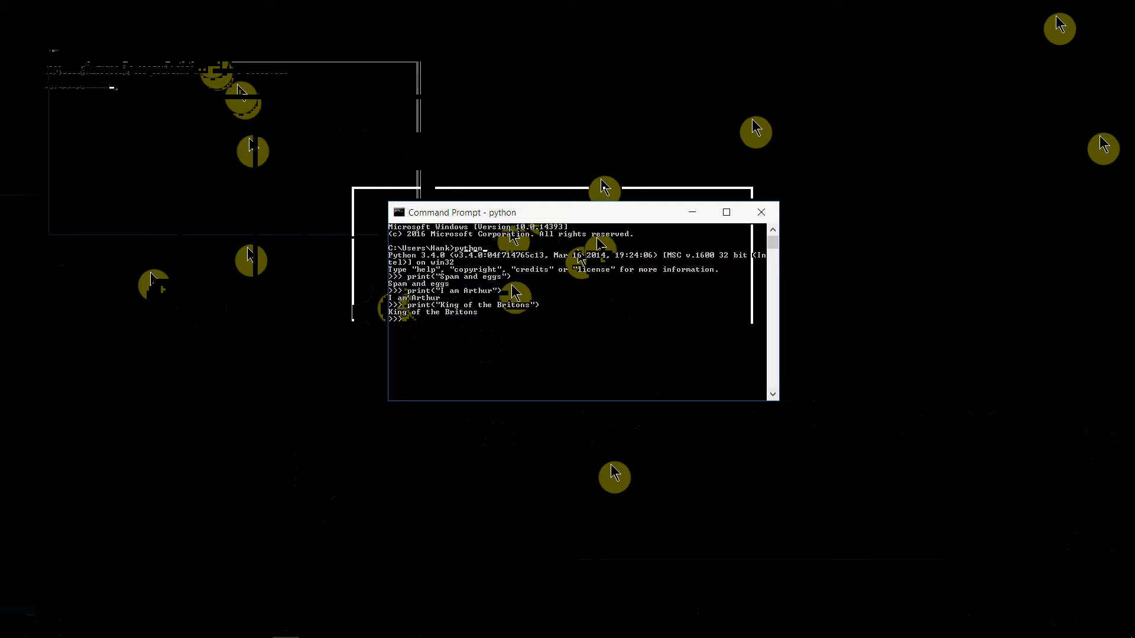
pyautogui.moveTo(697, 445)
pyautogui.write('quit()')
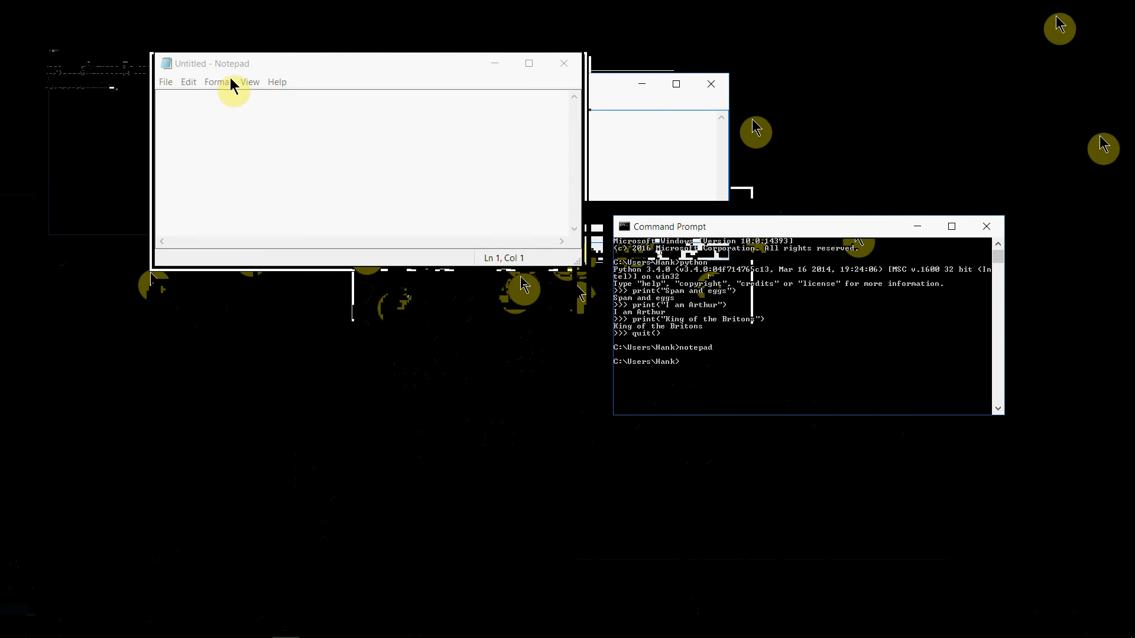
# - Type print("I am Arthur") and print("king of the Britons") as two Notepad lines
pyautogui.click(362, 167)
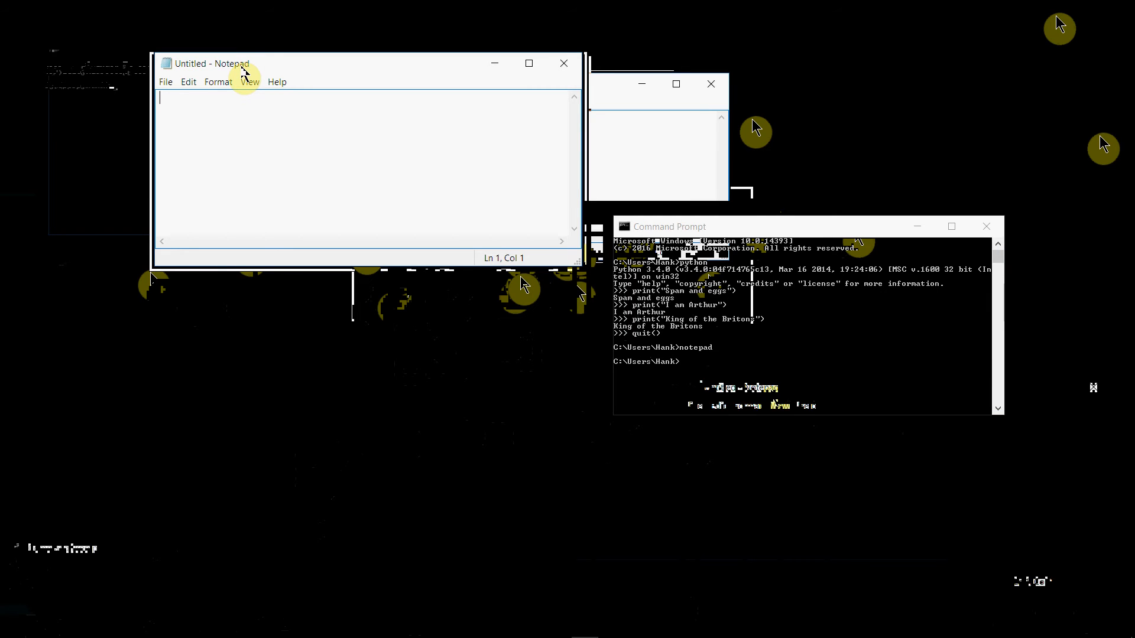
pyautogui.write('prin')
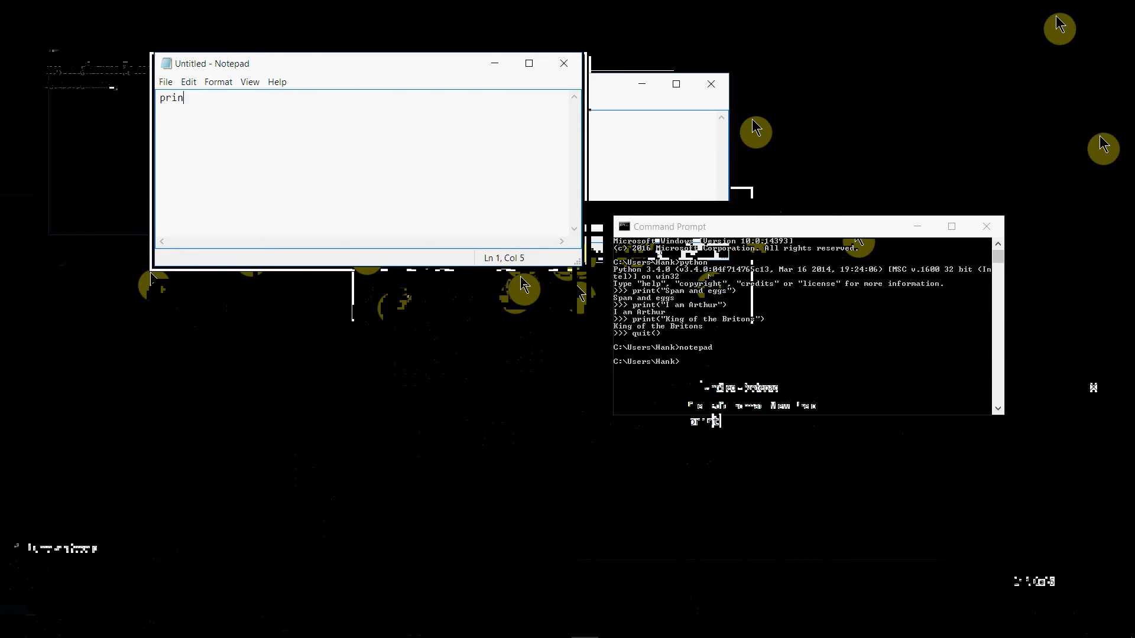
pyautogui.write('t("I am Arth')
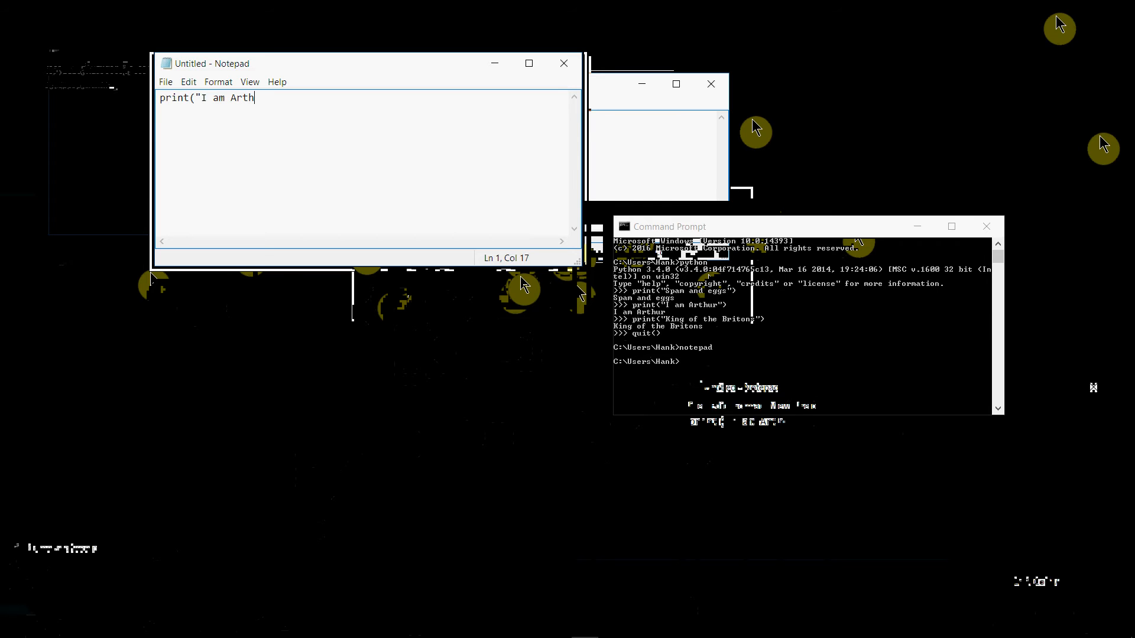
pyautogui.write('ur")')
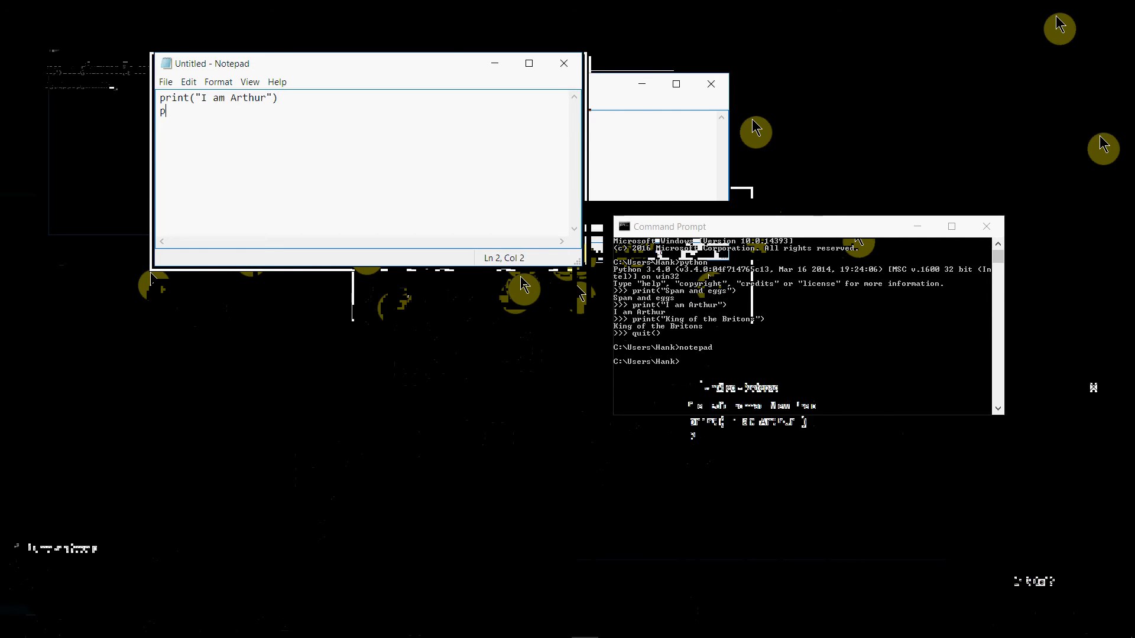
pyautogui.write('rint("')
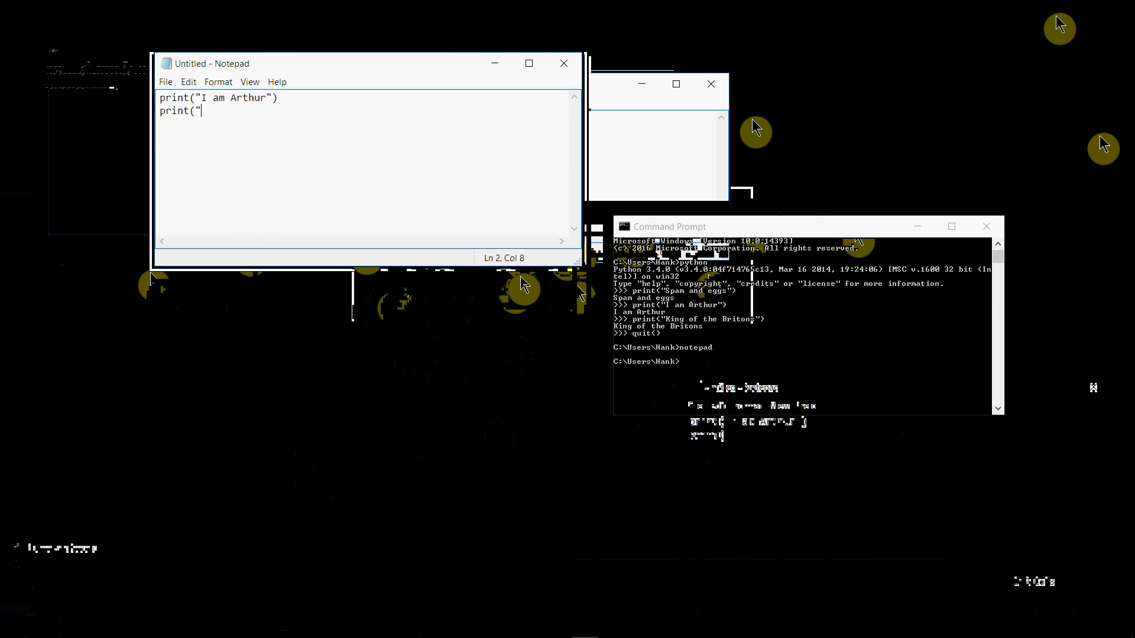
pyautogui.write('king of the')
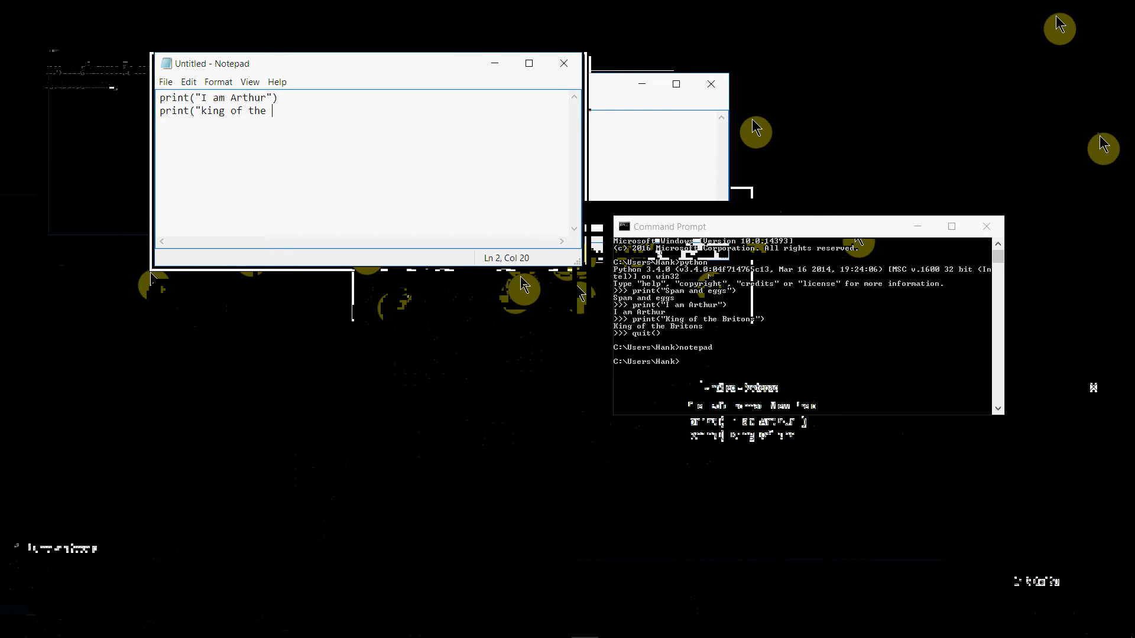
pyautogui.write('Bri')
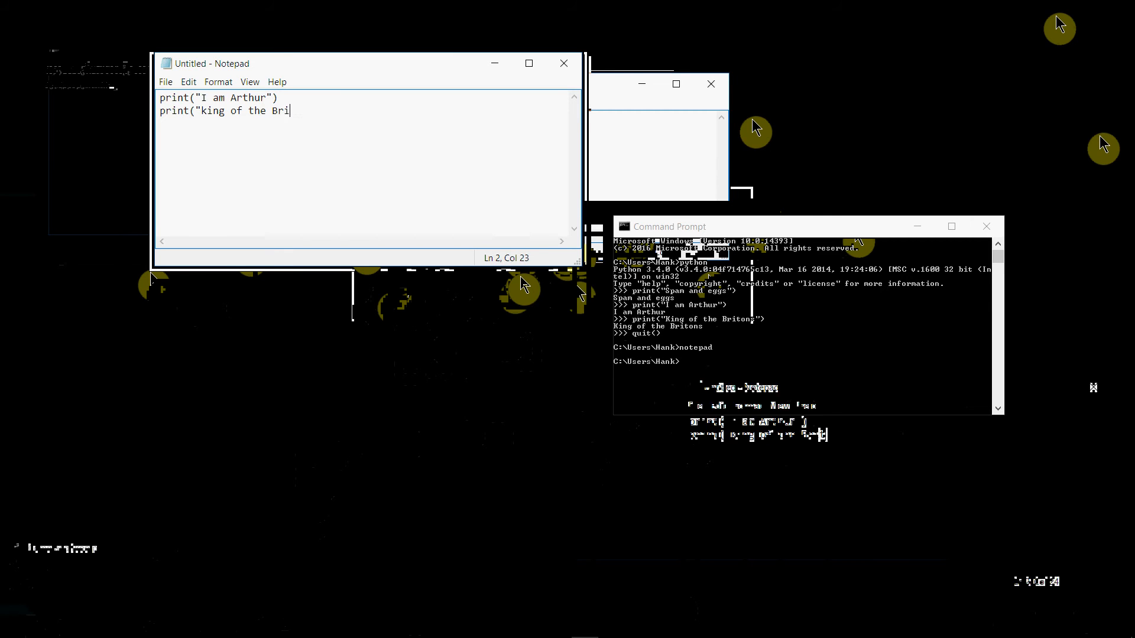
pyautogui.write('tons")')
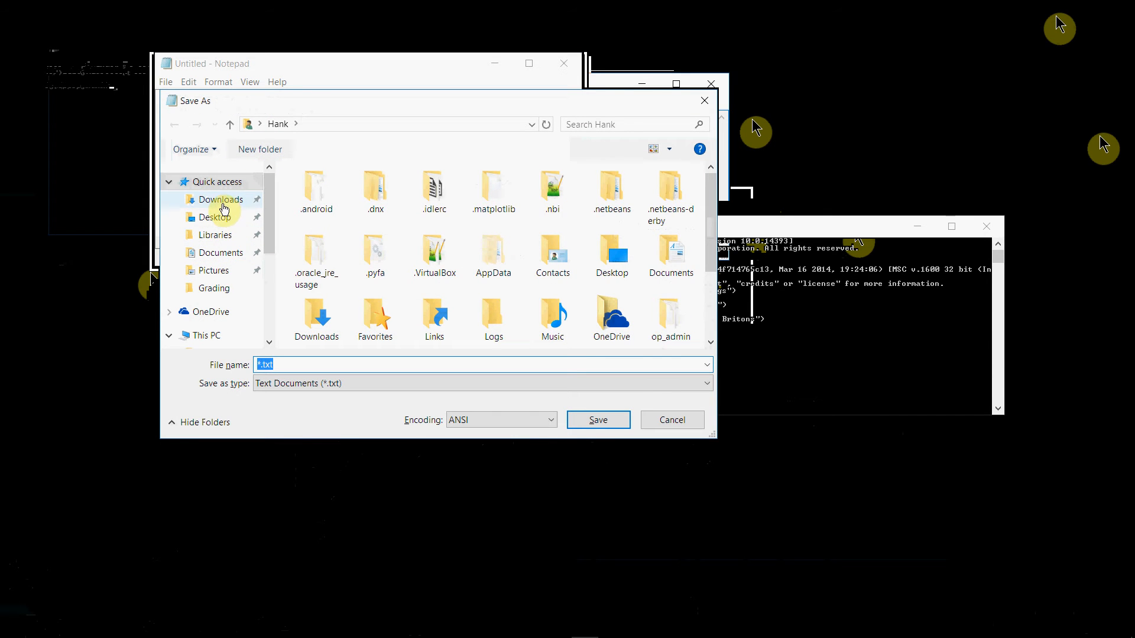
# - Save the script to the Desktop as test.py
pyautogui.click(214, 217)
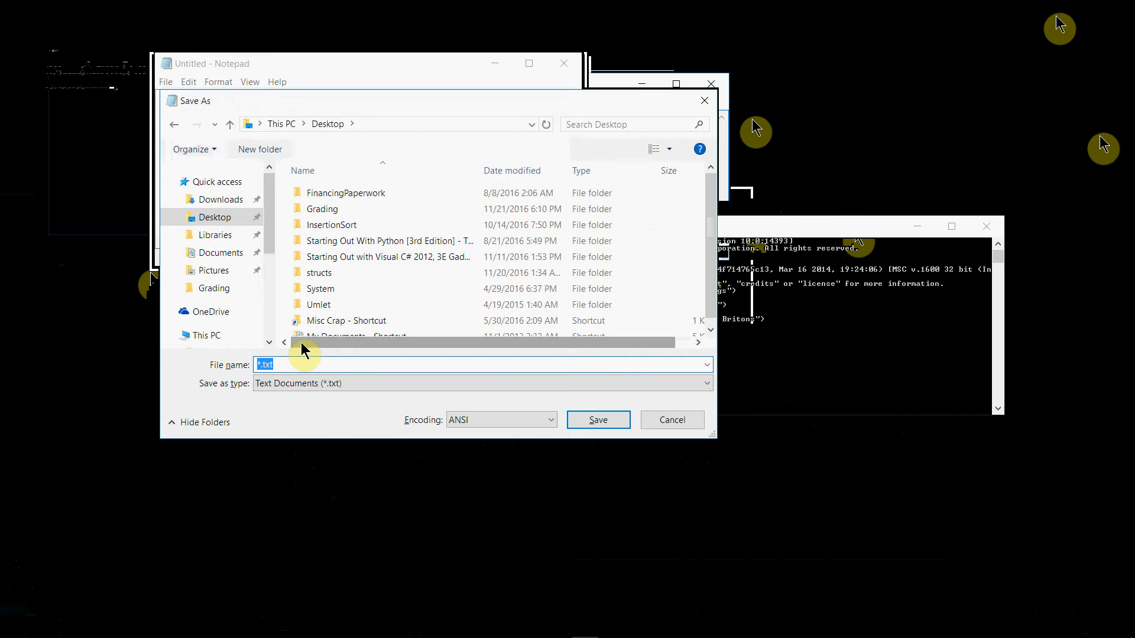
pyautogui.write('test.py')
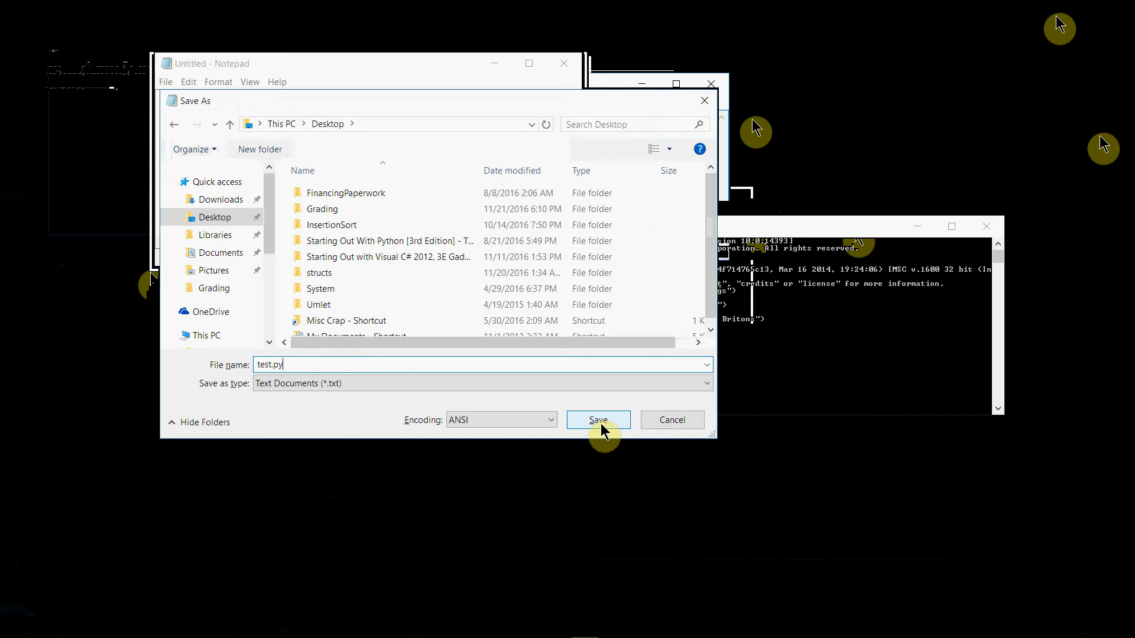
pyautogui.click(598, 420)
pyautogui.write('cd')
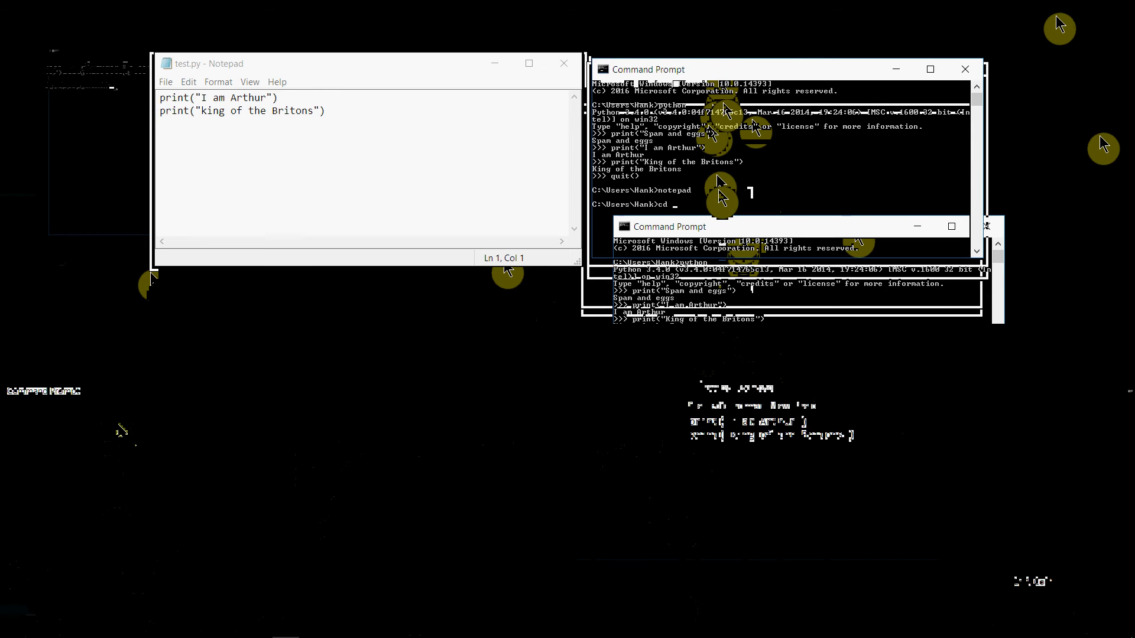
# - Change to the Desktop folder with cd Desktop in the new Command Prompt
pyautogui.write('Desktop')
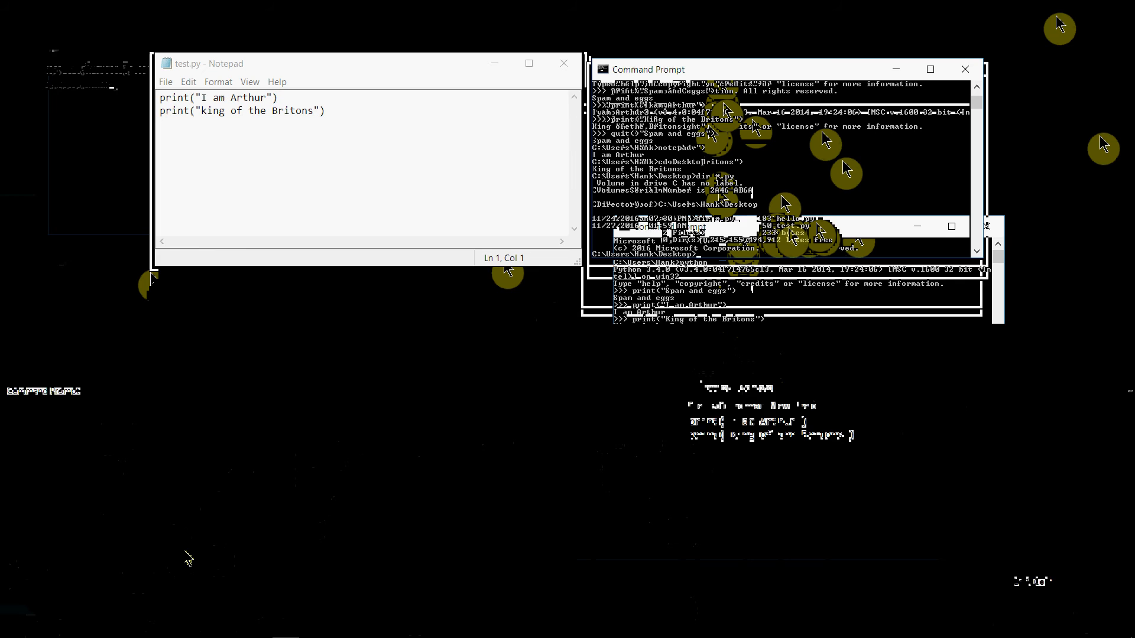
pyautogui.moveTo(454, 165)
pyautogui.write('python test.py')
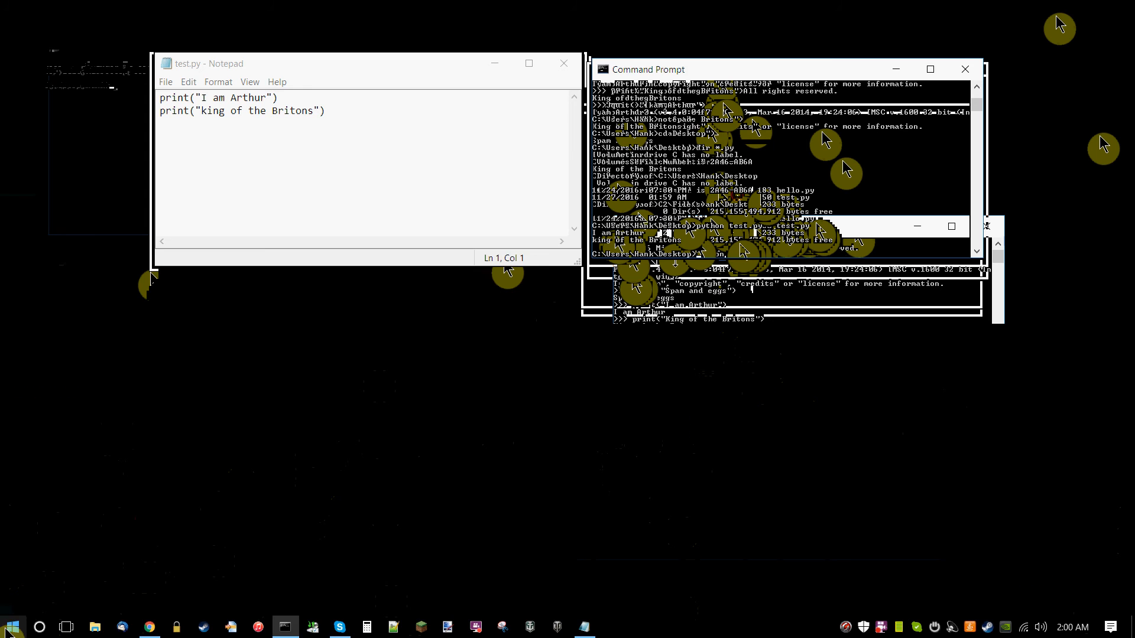
# - Launch IDLE (Python 3.5 32-bit) from the Start menu and bring its shell forward
pyautogui.click(12, 627)
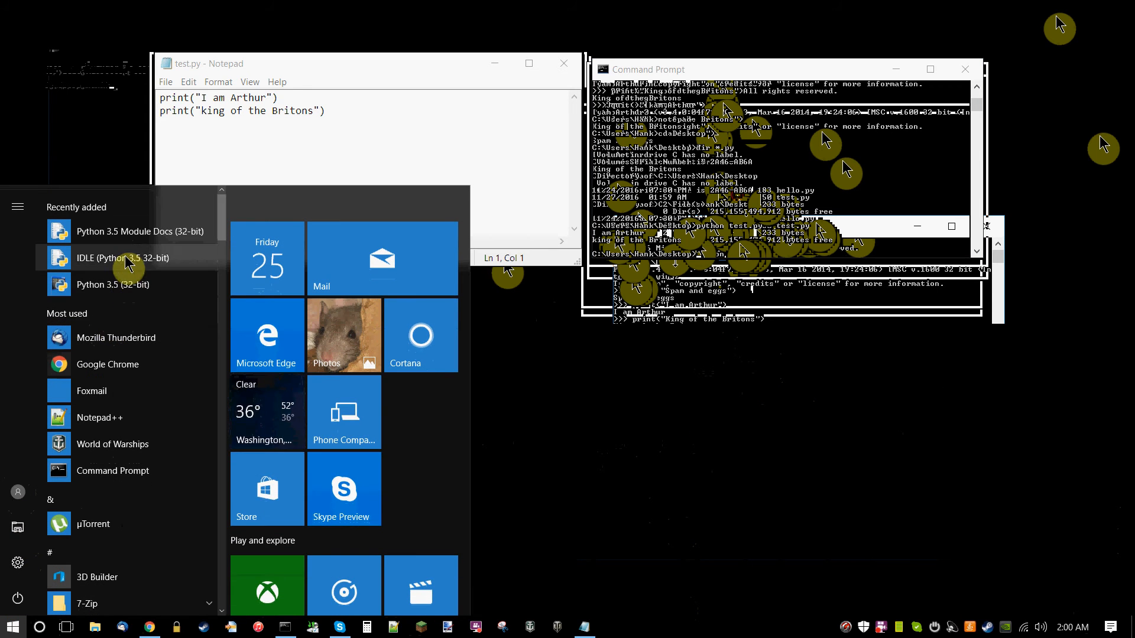
pyautogui.click(122, 258)
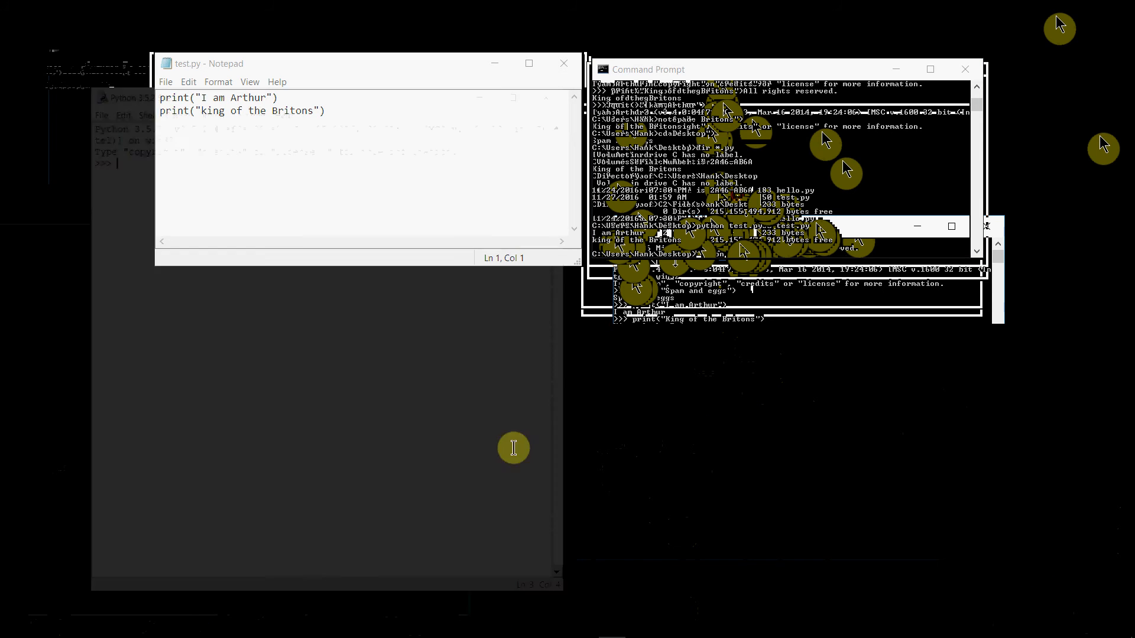
pyautogui.click(262, 94)
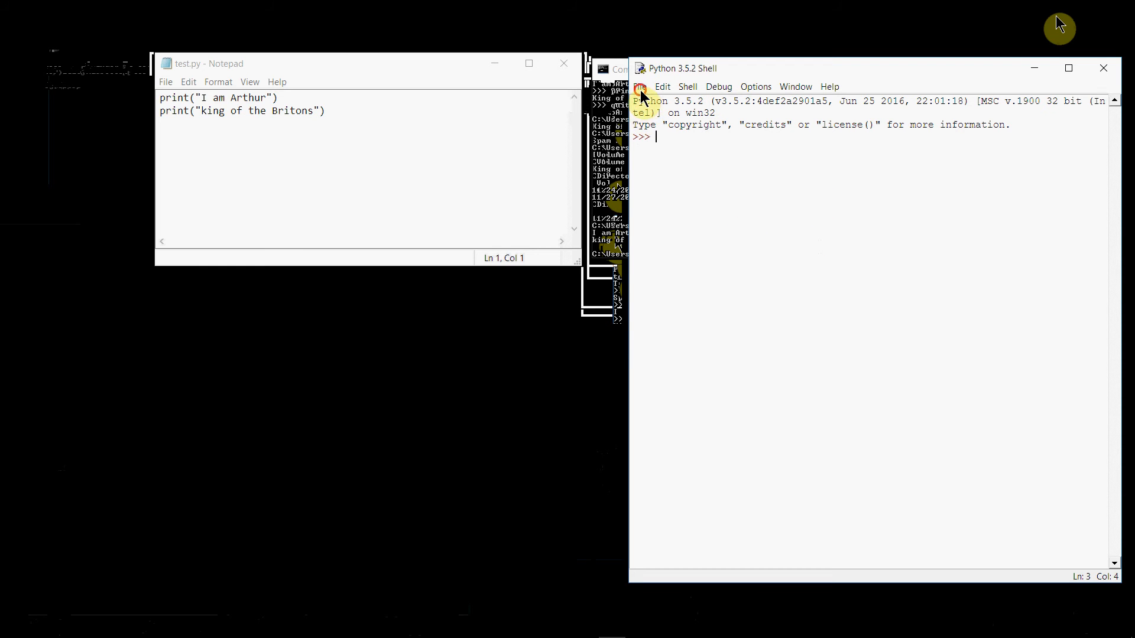
pyautogui.click(639, 86)
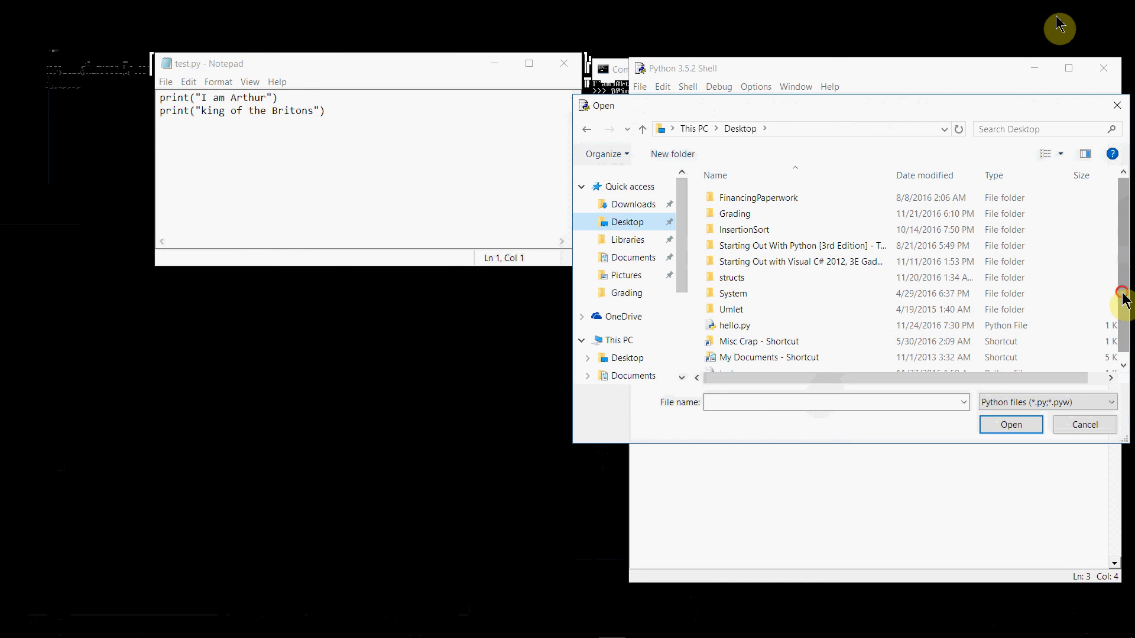
# - Open test.py from the Desktop in an IDLE editor window
pyautogui.scroll(-3)
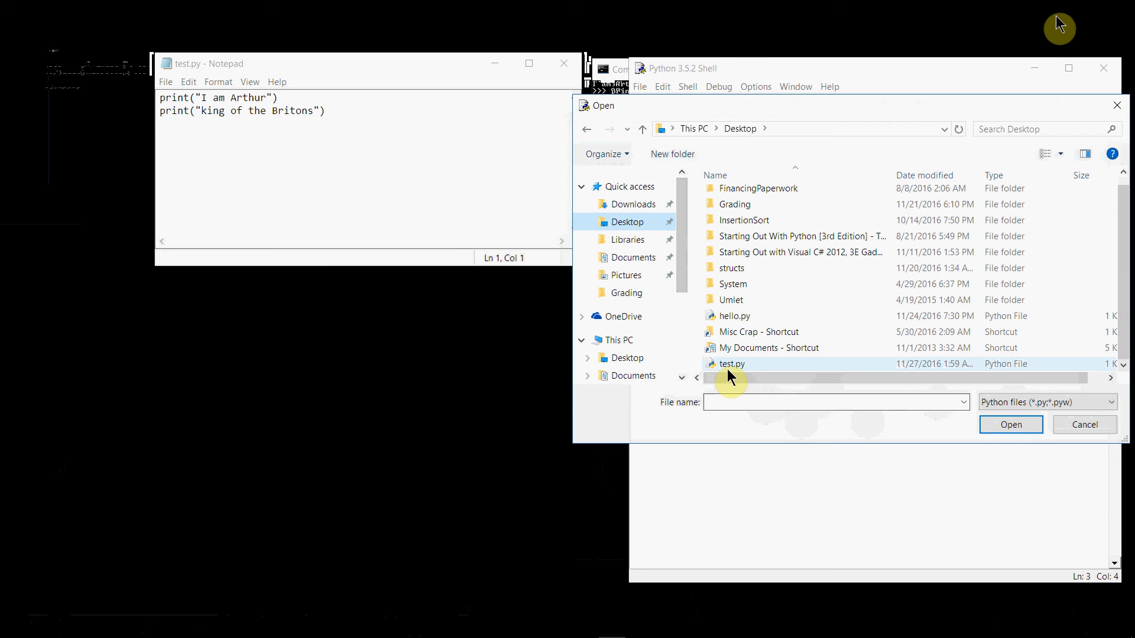
pyautogui.click(732, 364)
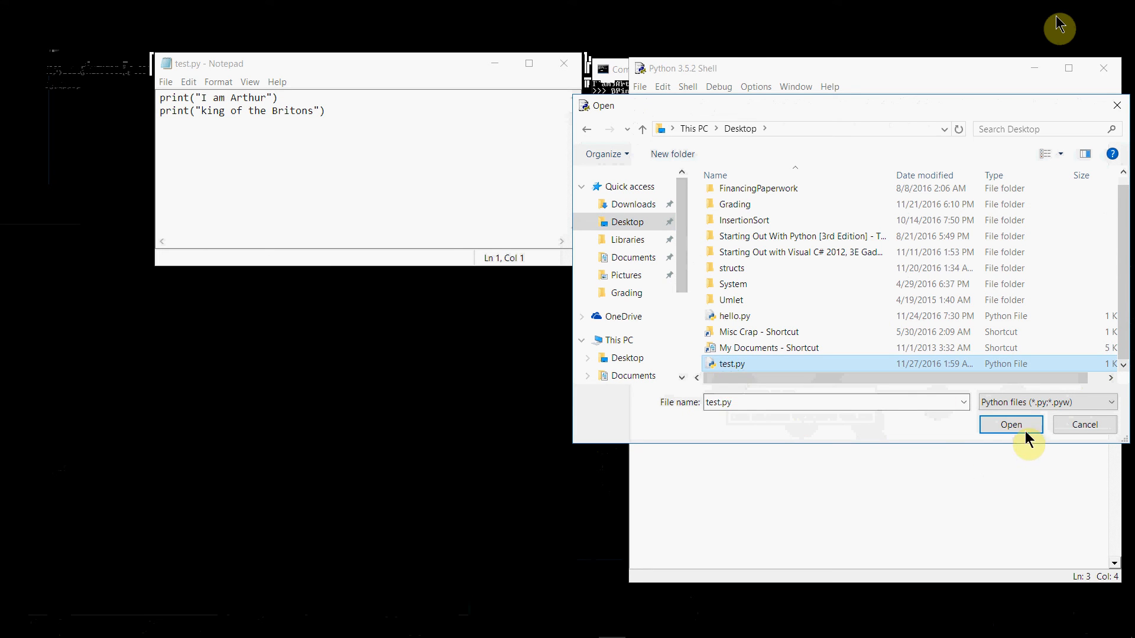
pyautogui.click(1009, 425)
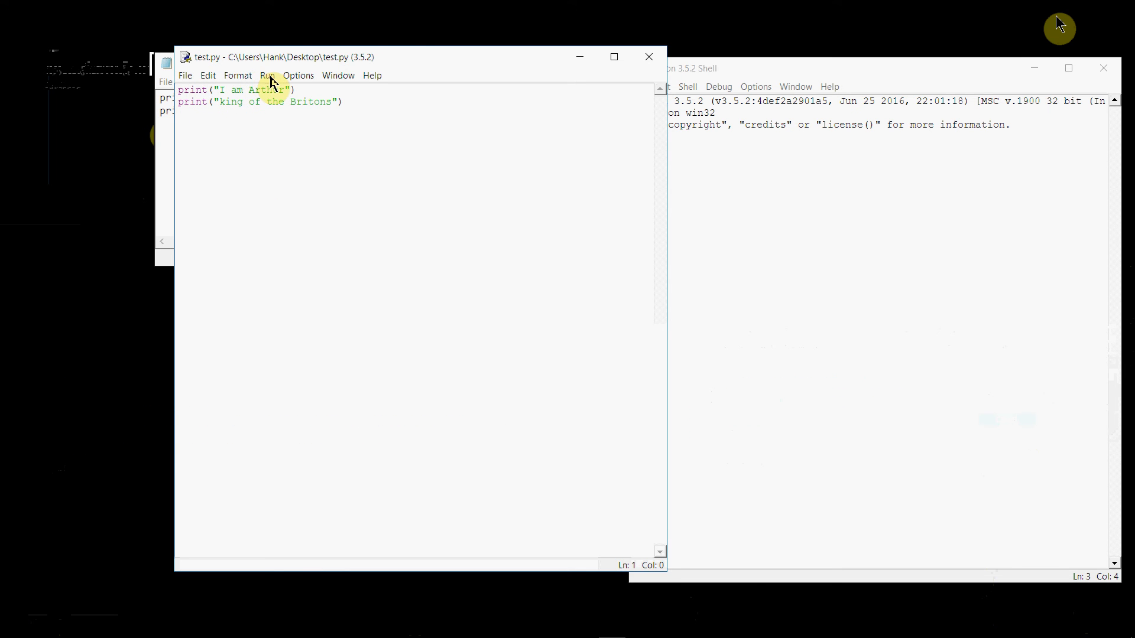
# - Run test.py via Run > Run Module
pyautogui.click(267, 75)
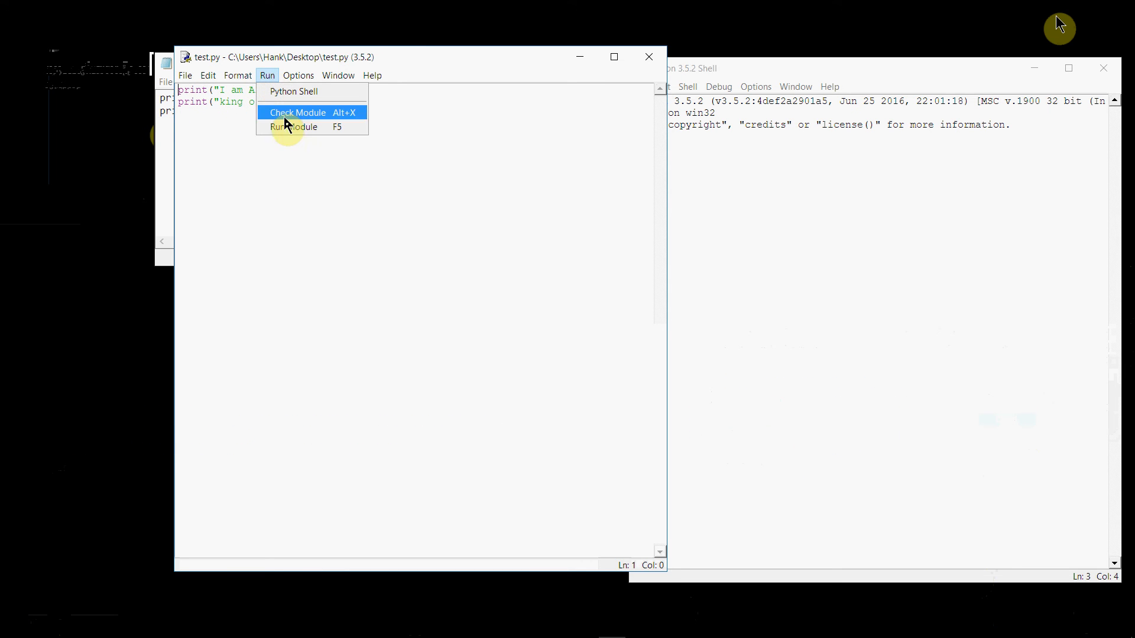
pyautogui.click(293, 126)
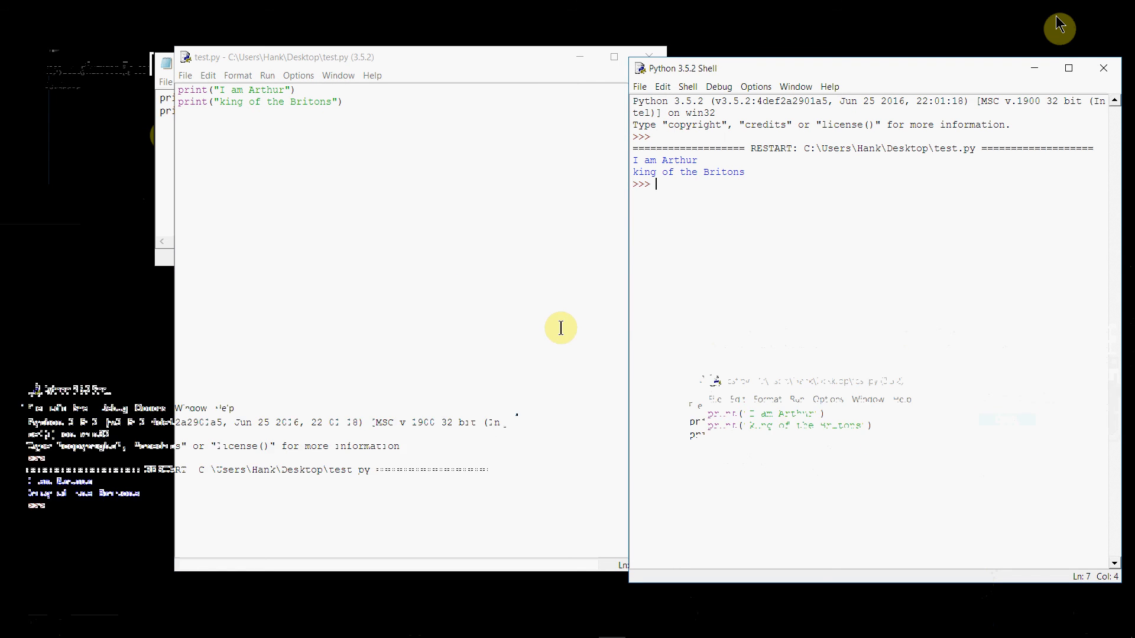
pyautogui.moveTo(749, 421)
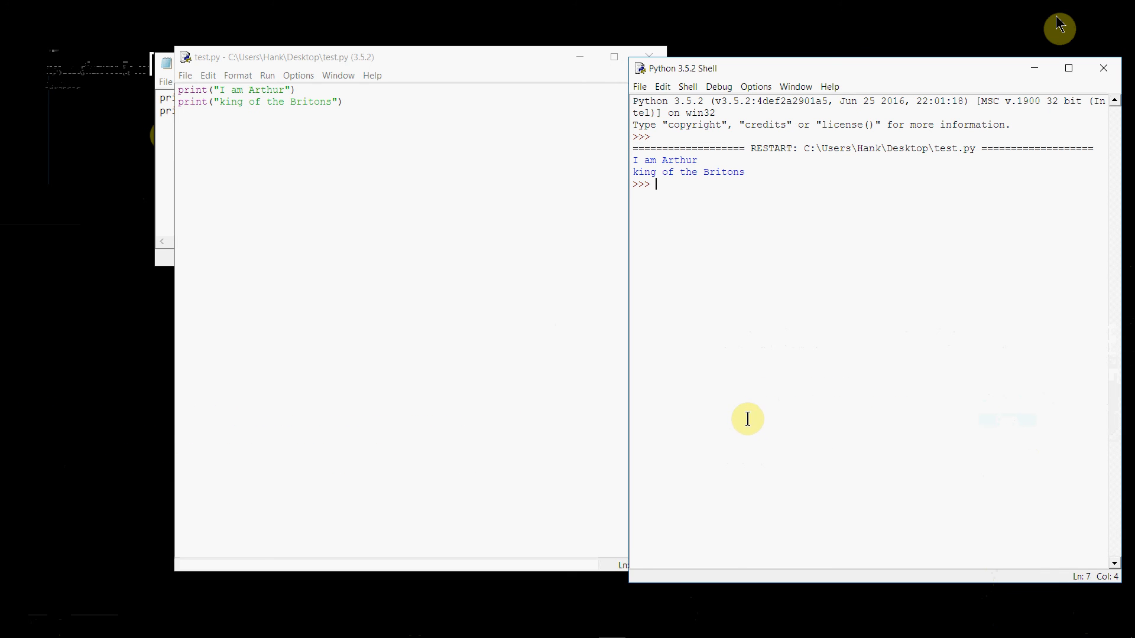
pyautogui.moveTo(729, 120)
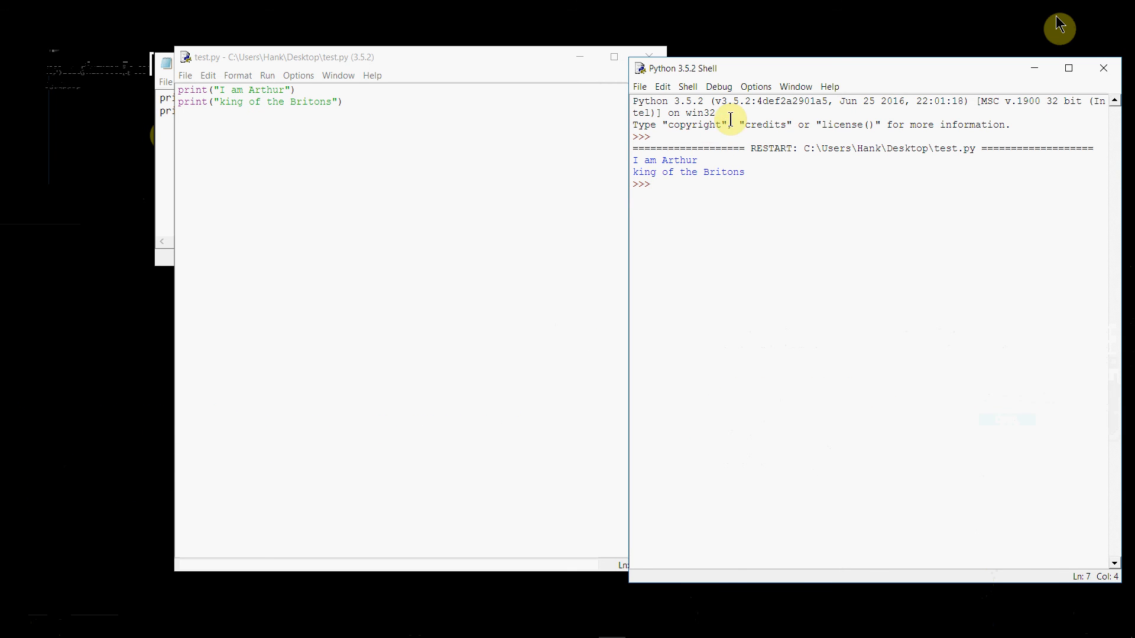
pyautogui.moveTo(762, 80)
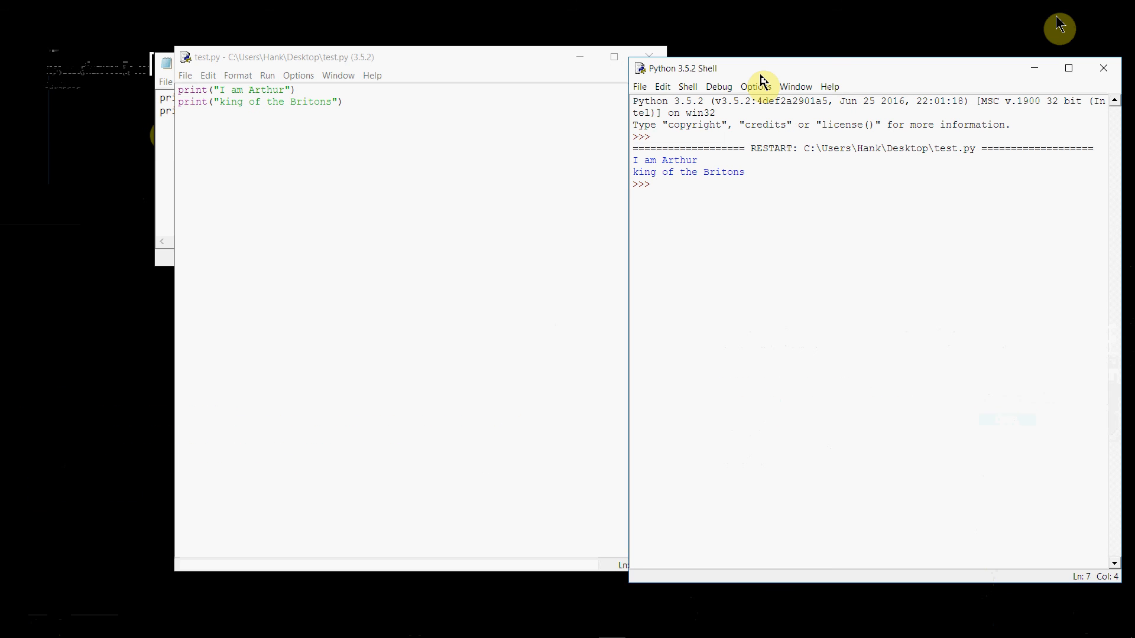
pyautogui.click(655, 184)
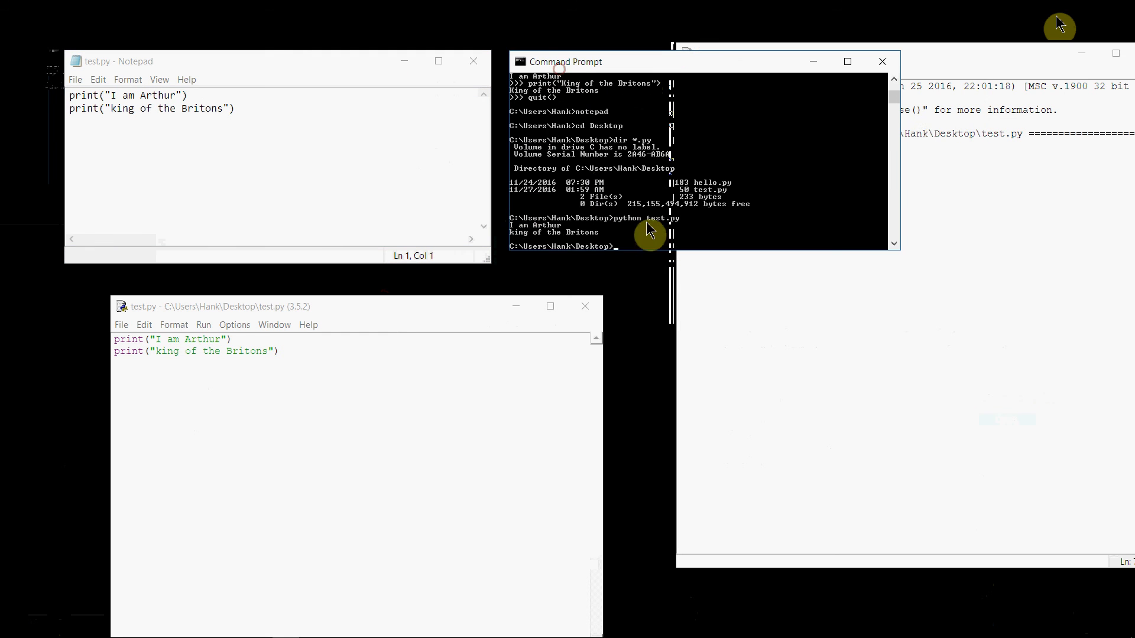
pyautogui.moveTo(725, 167)
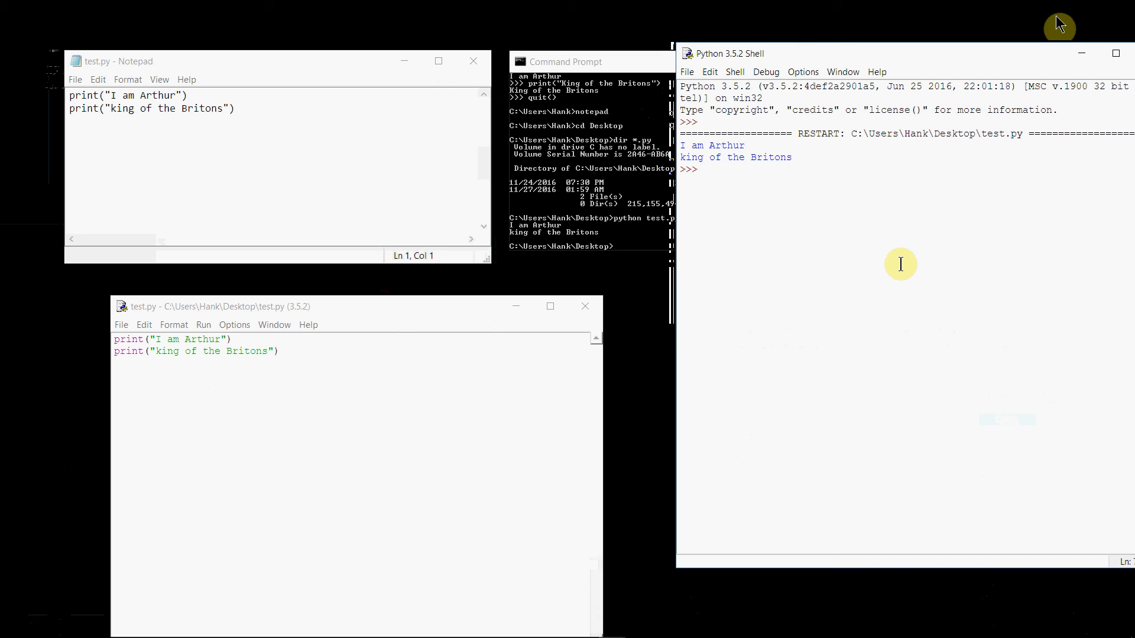
pyautogui.moveTo(813, 198)
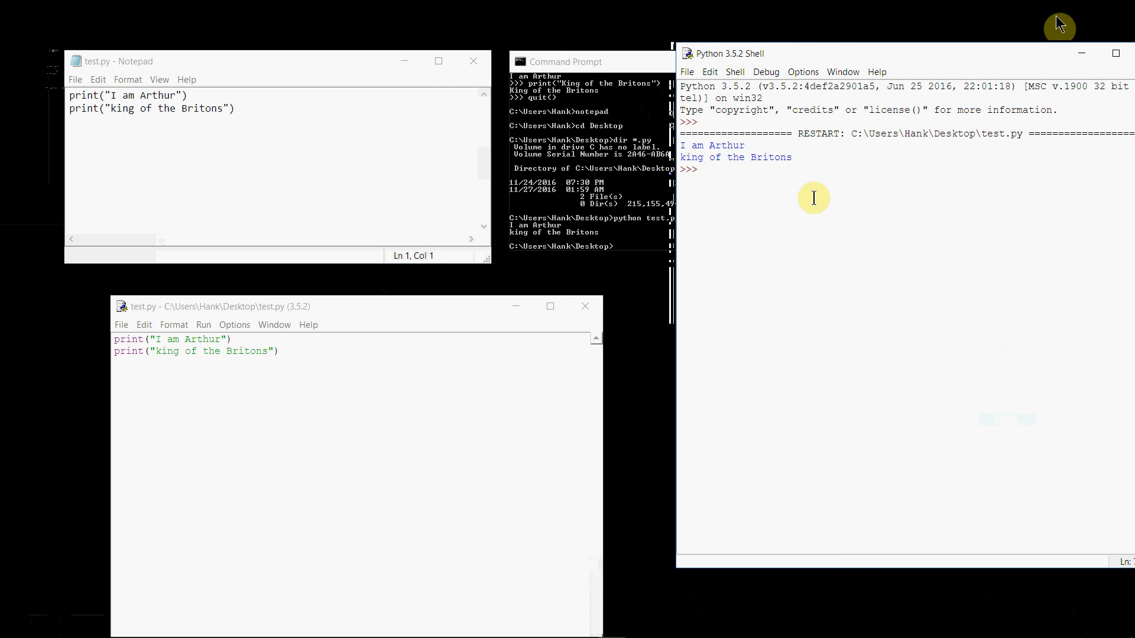
pyautogui.moveTo(273, 325)
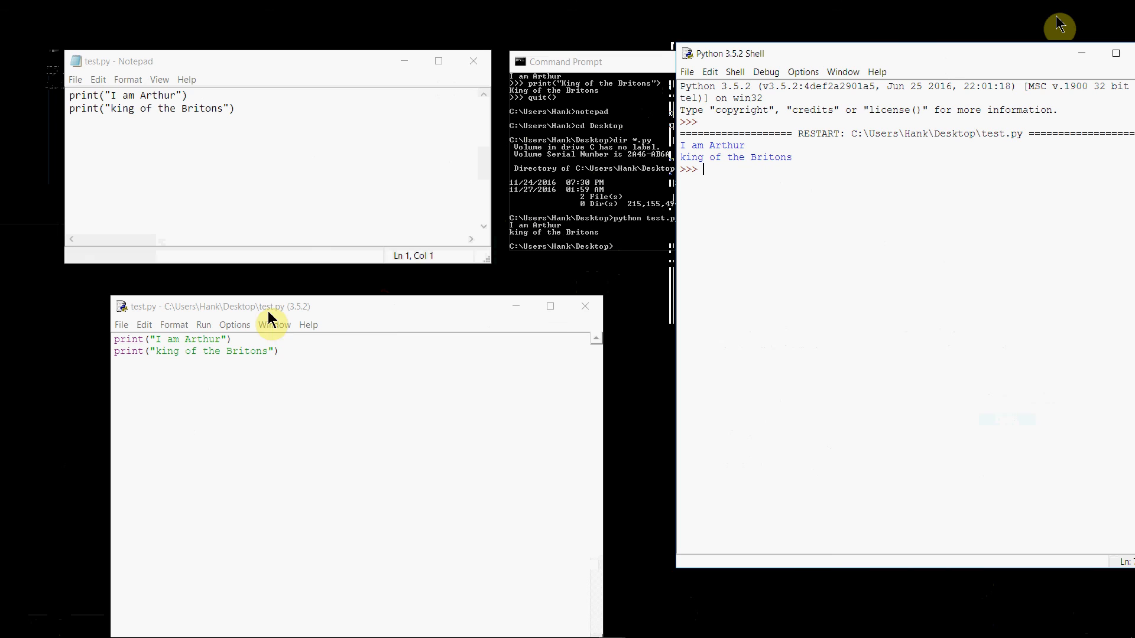
pyautogui.moveTo(323, 123)
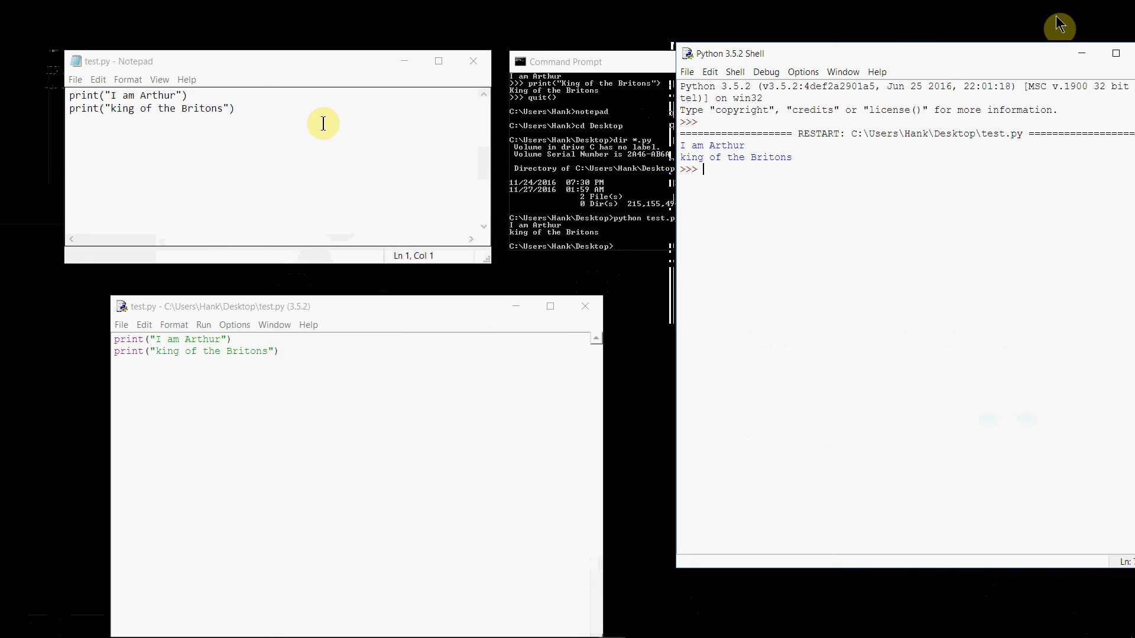
pyautogui.moveTo(167, 175)
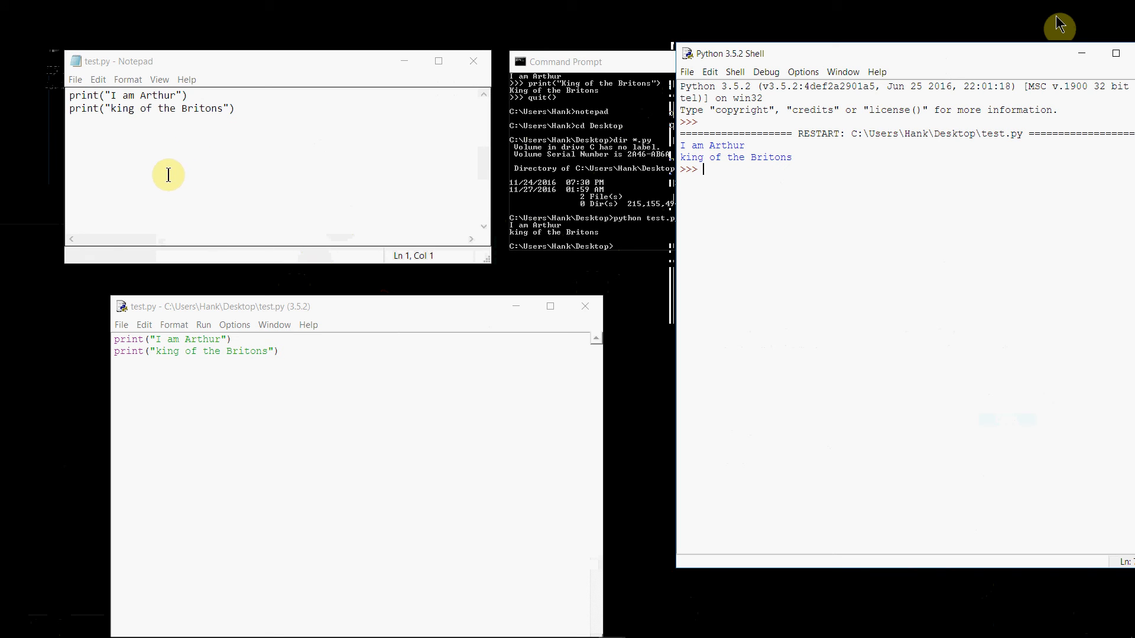
pyautogui.moveTo(626, 67)
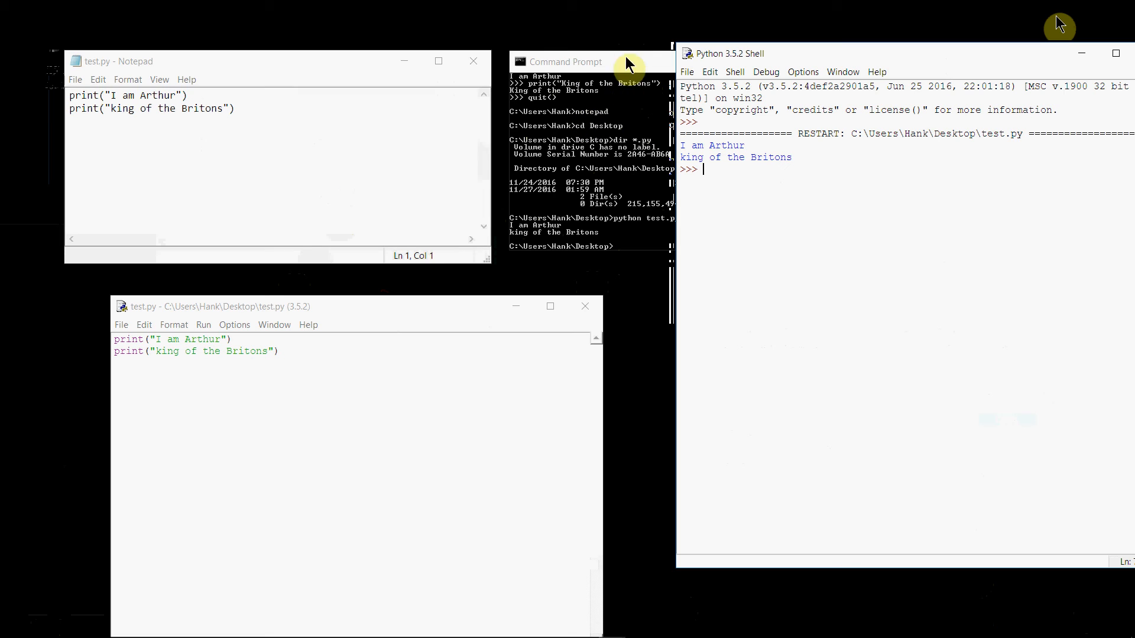
pyautogui.moveTo(314, 372)
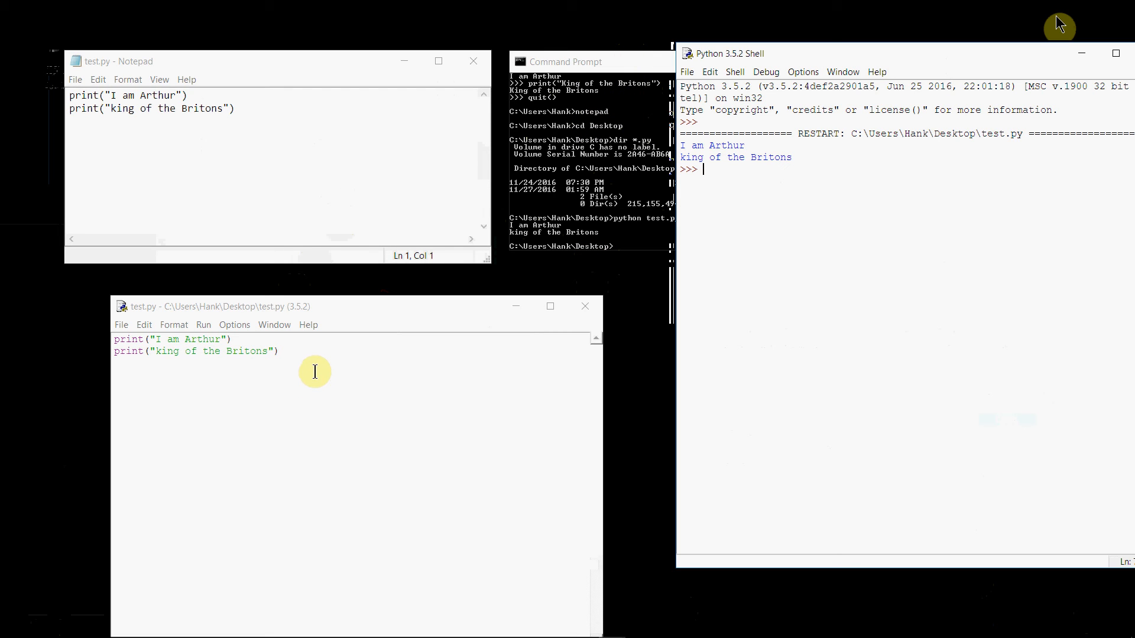
pyautogui.moveTo(331, 370)
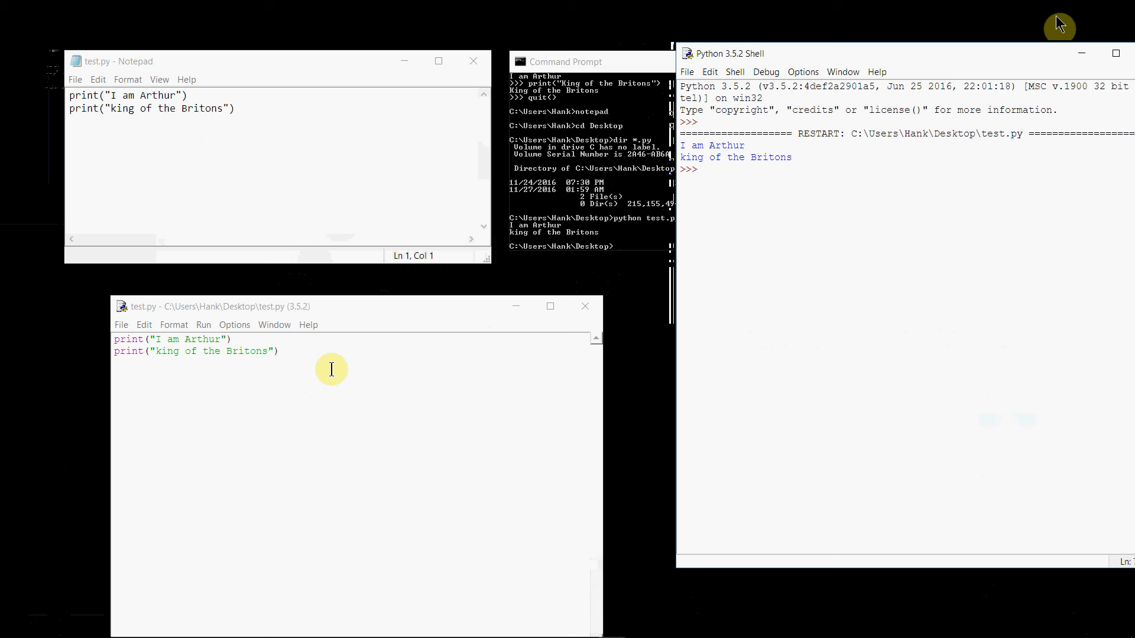
# - Bring the IDLE test.py editor window into focus beside the other windows
pyautogui.click(703, 168)
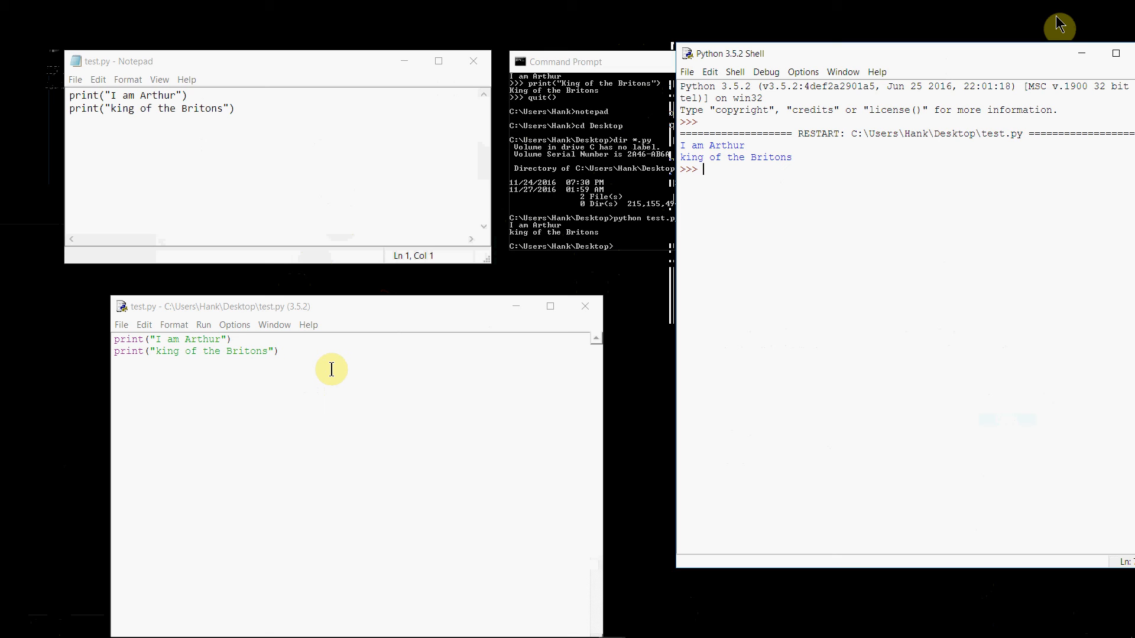